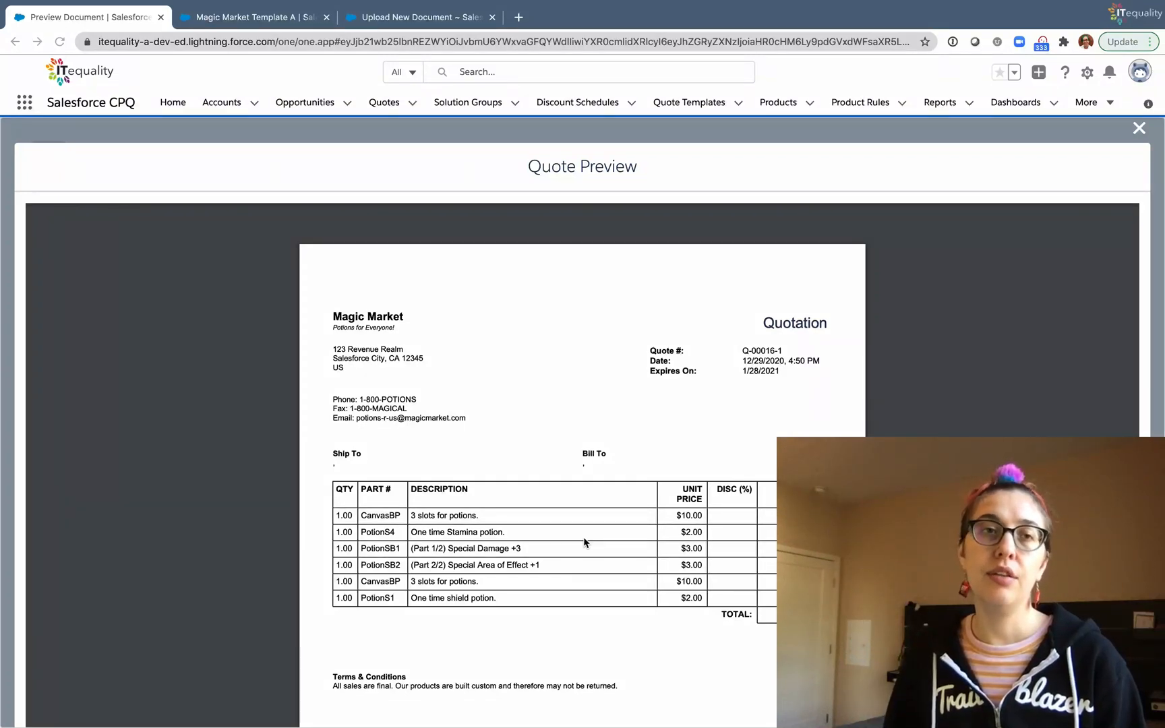
mouse_move(502, 421)
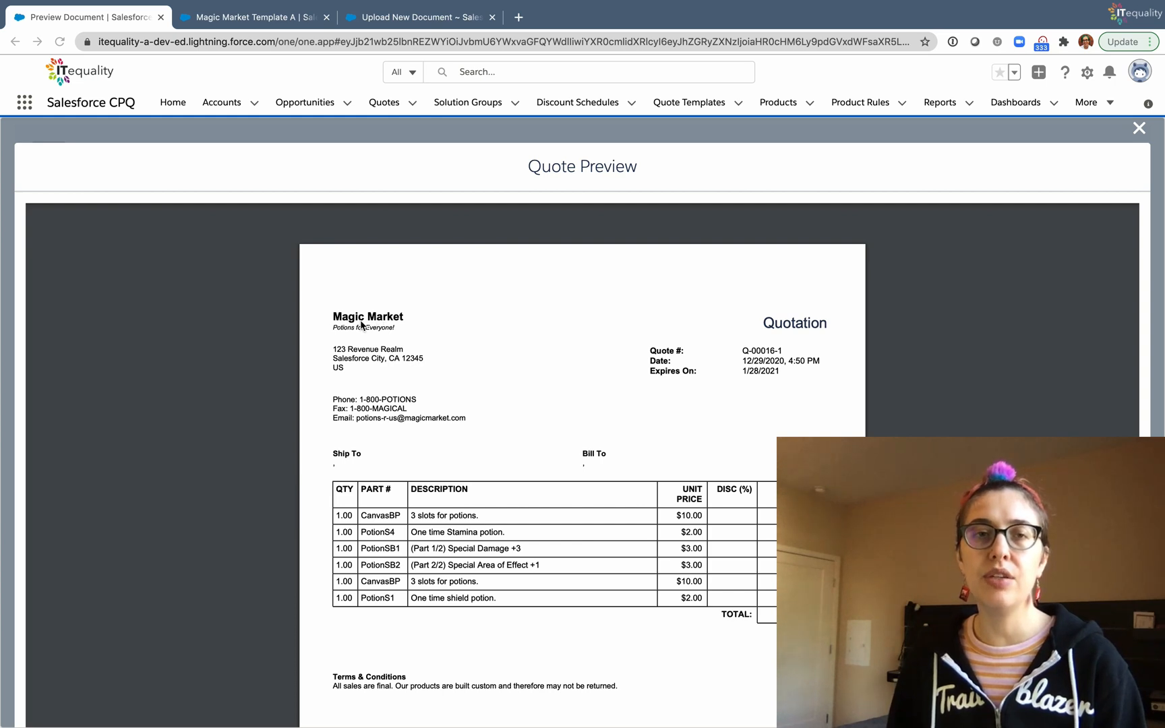
mouse_move(403, 314)
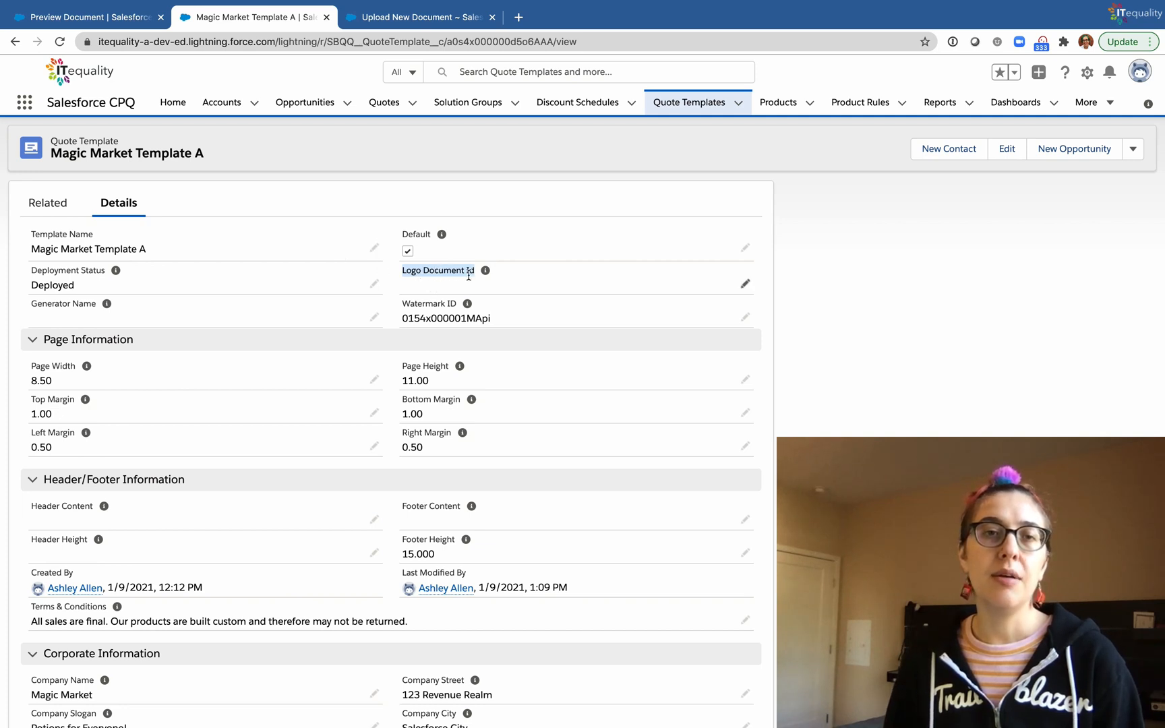
mouse_move(456, 296)
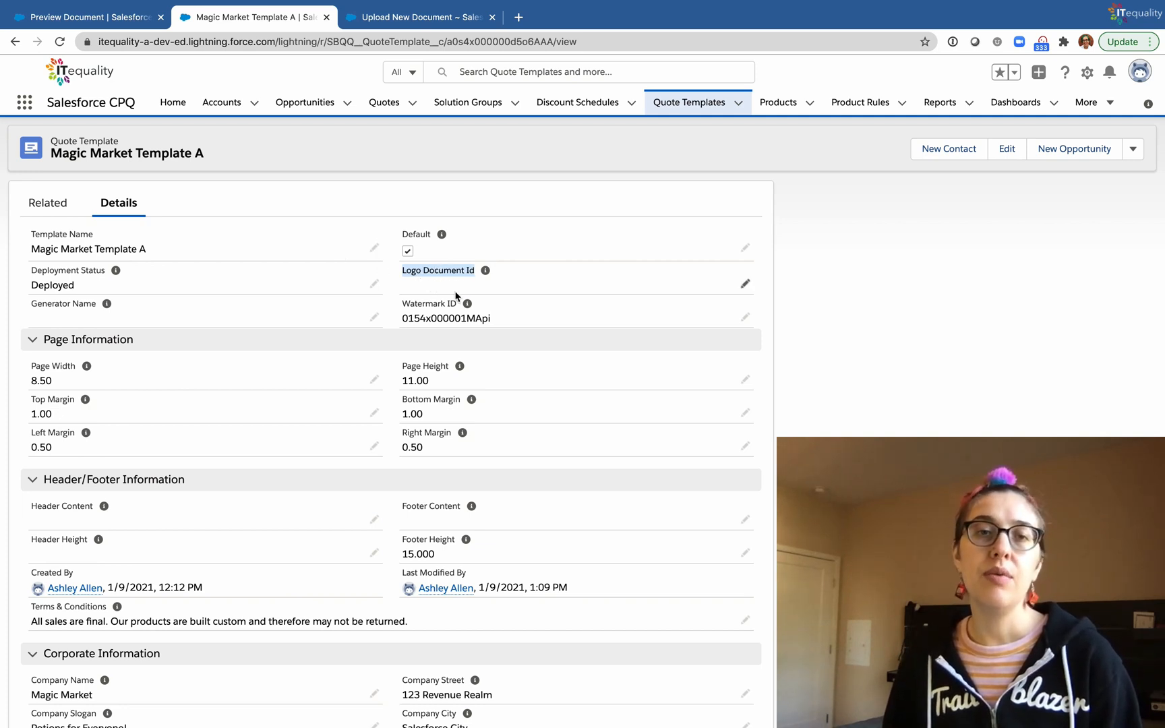
mouse_move(472, 331)
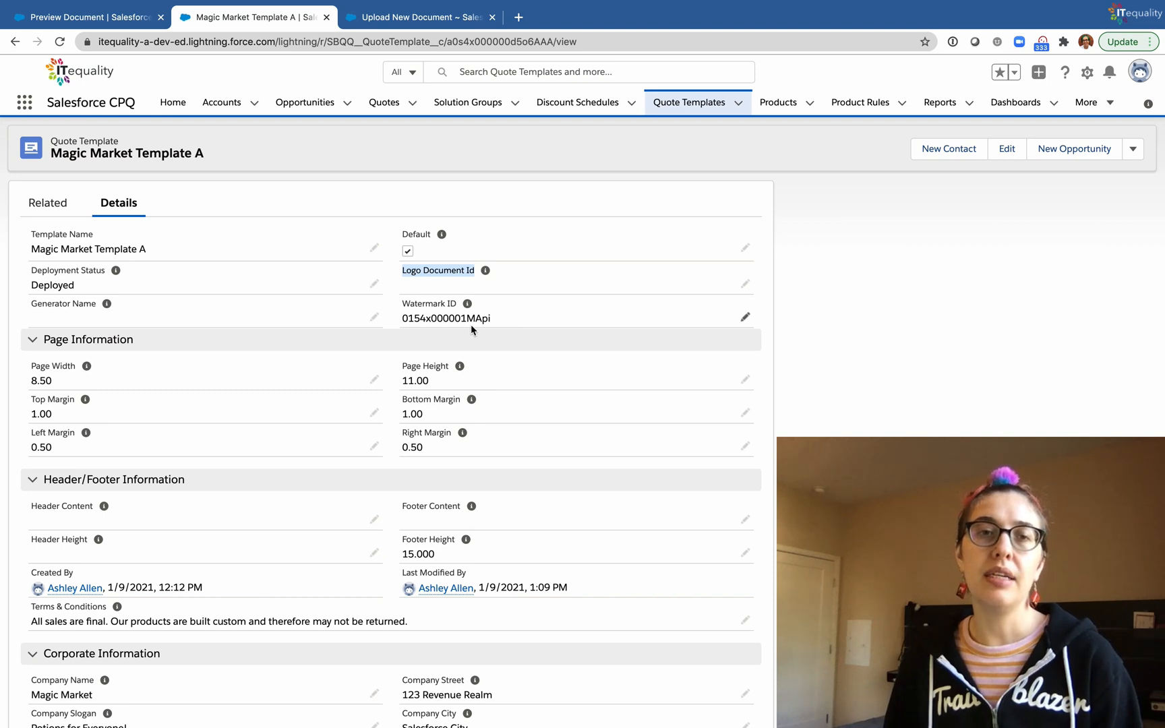
mouse_move(440, 331)
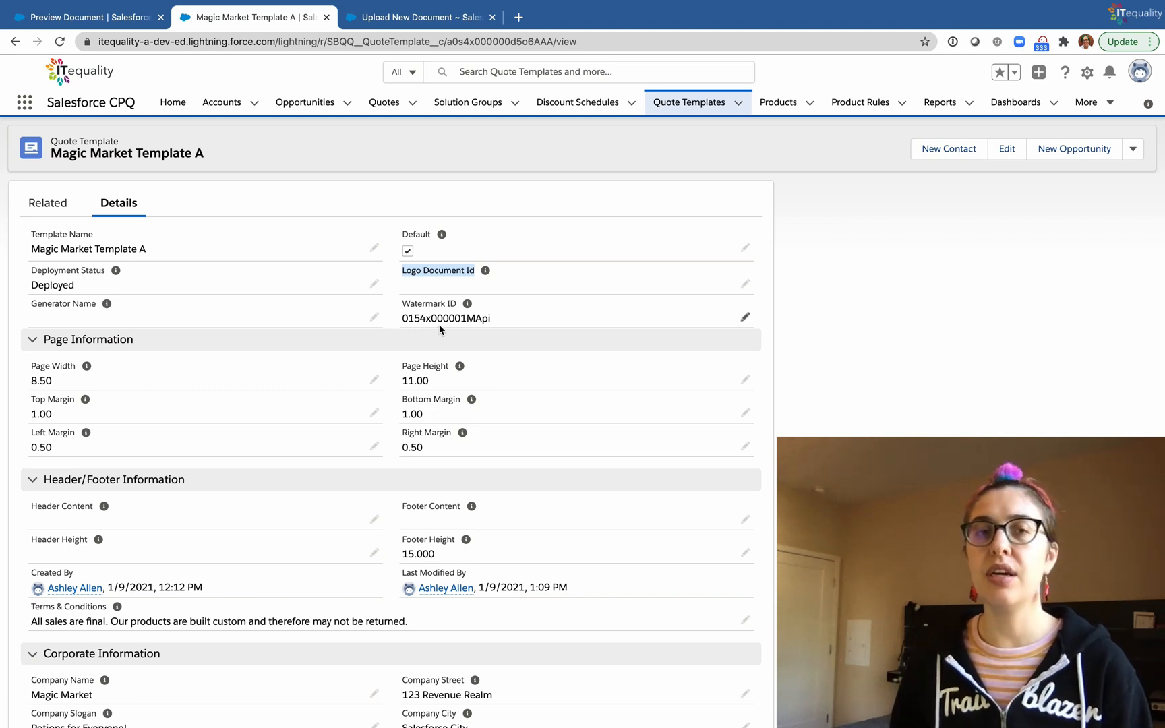
mouse_move(445, 49)
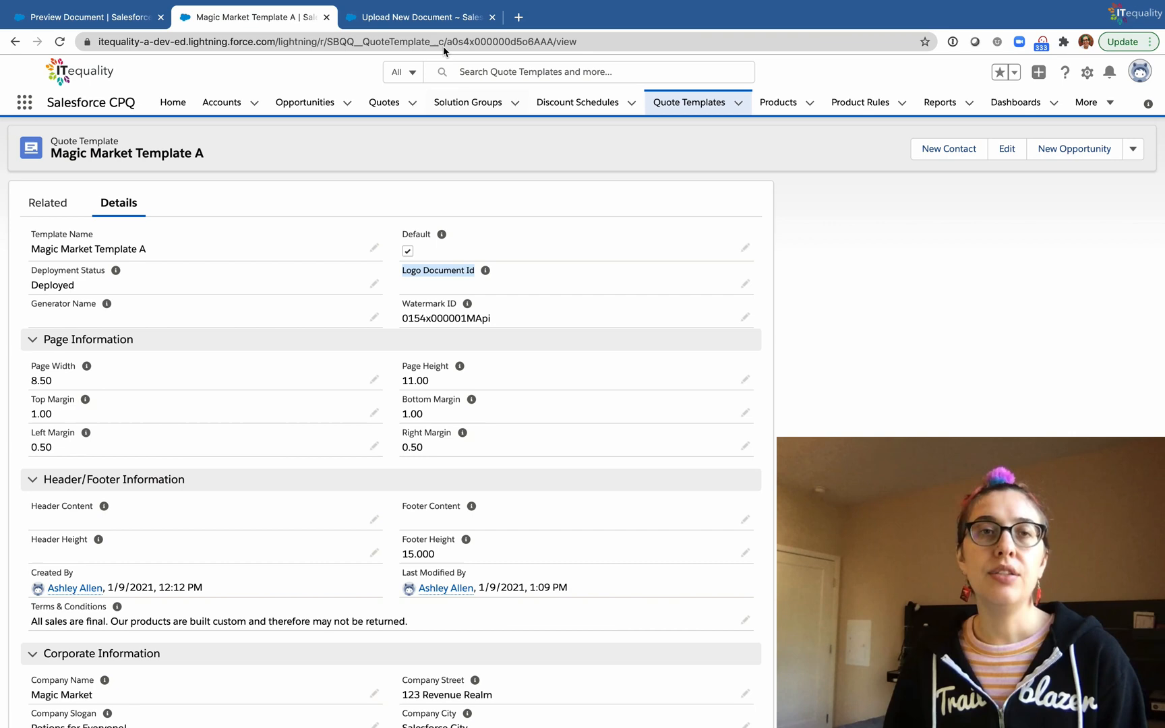
Step: Save the Magic Market Logo document from magicmarketlogo.png into Salesforce CPQ Assets
click(428, 18)
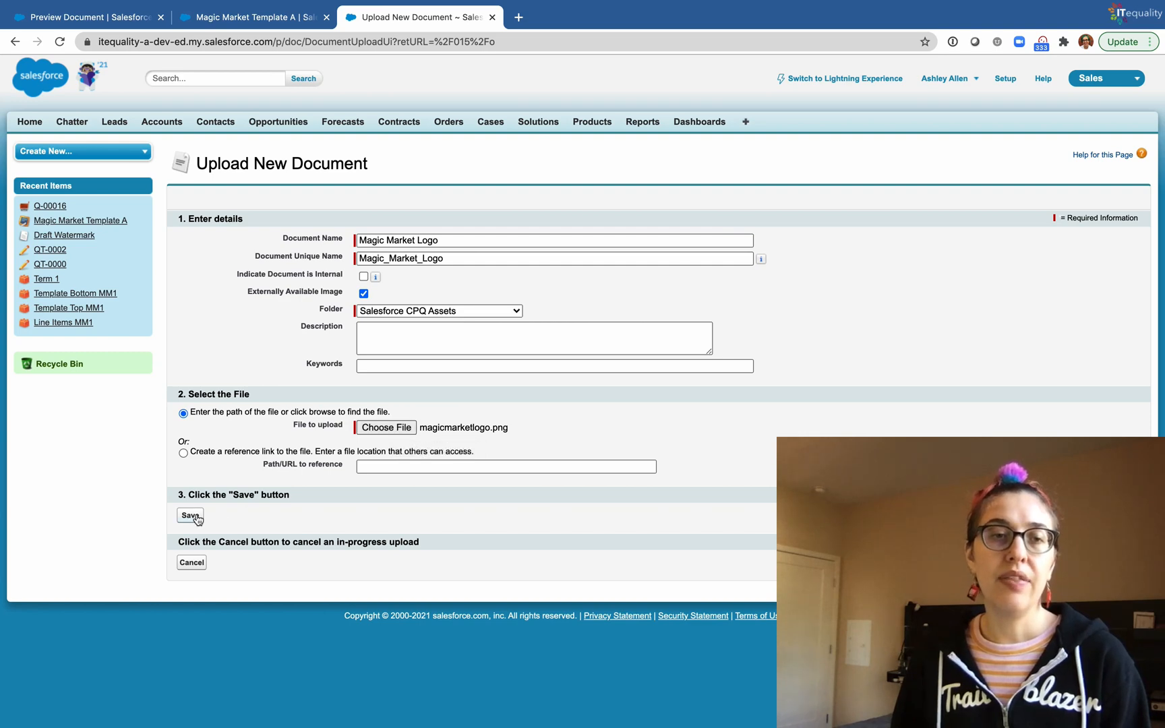
click(190, 516)
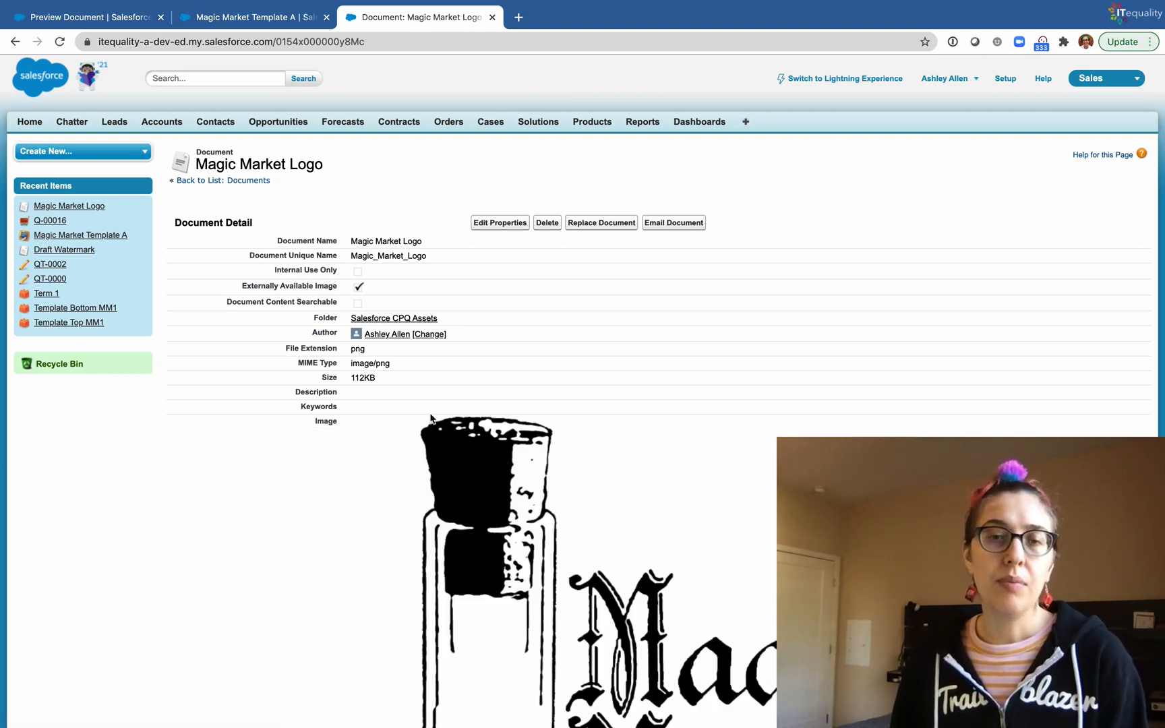
Step: Review the potion-bottle logo and select its document ID 0154x000000y8Mc in the URL
scroll(down, 3)
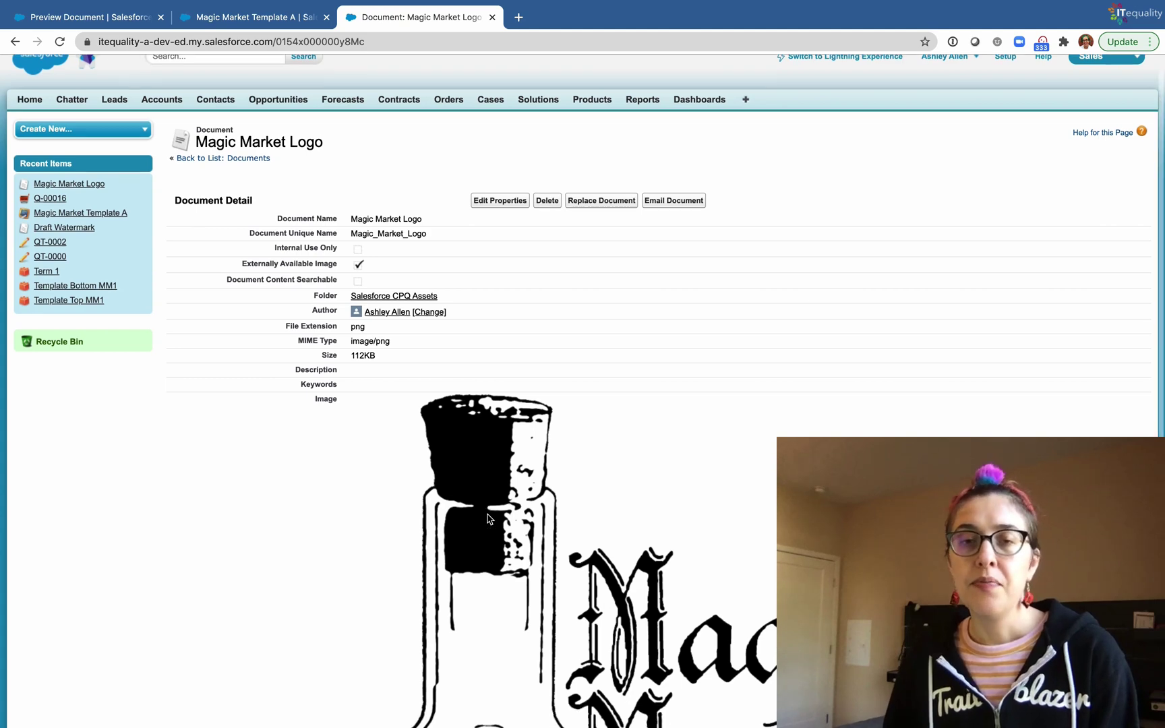
scroll(down, 3)
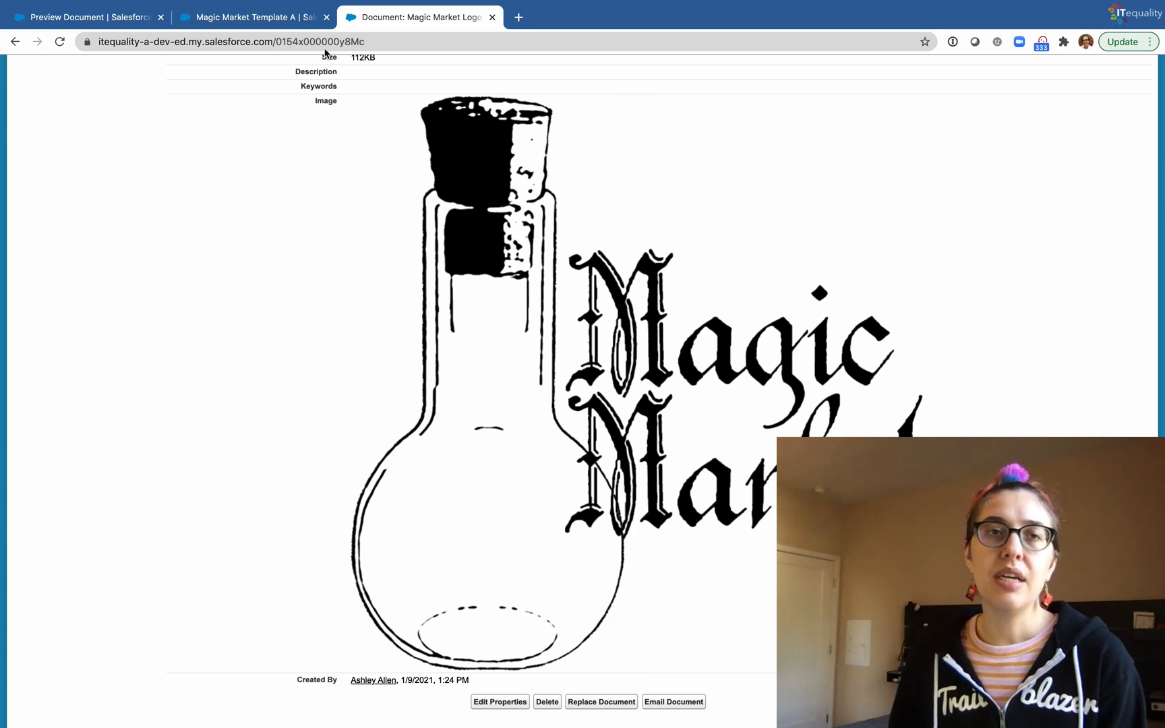
click(354, 42)
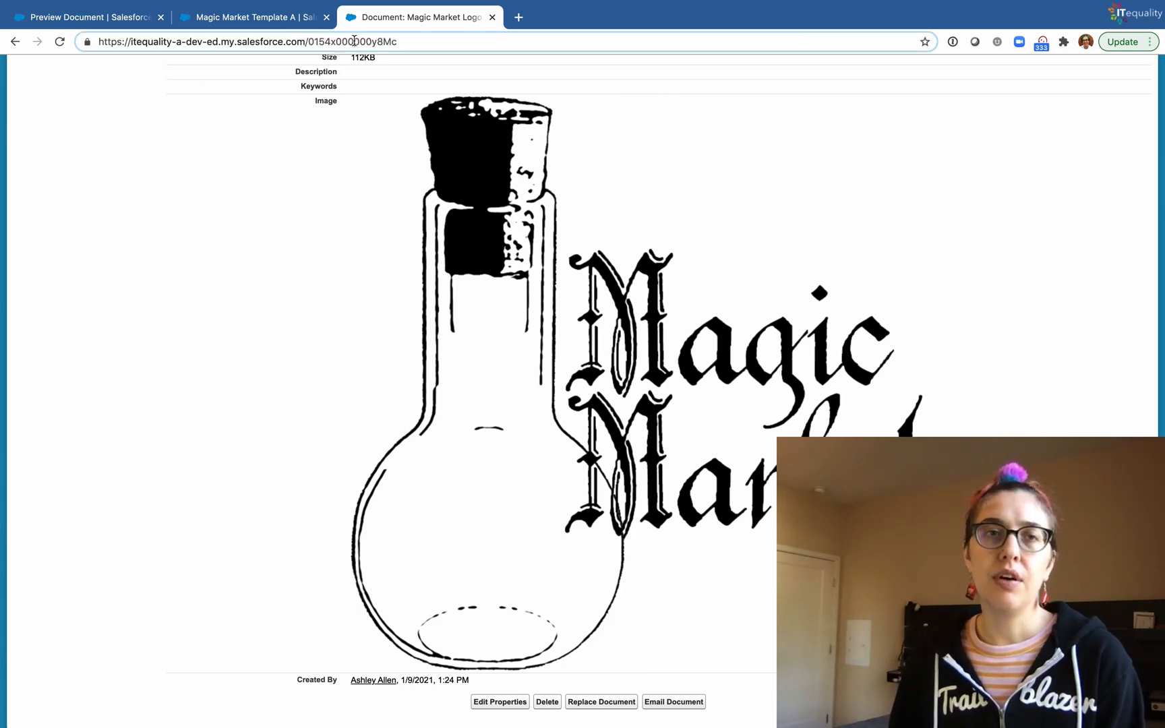
double_click(353, 42)
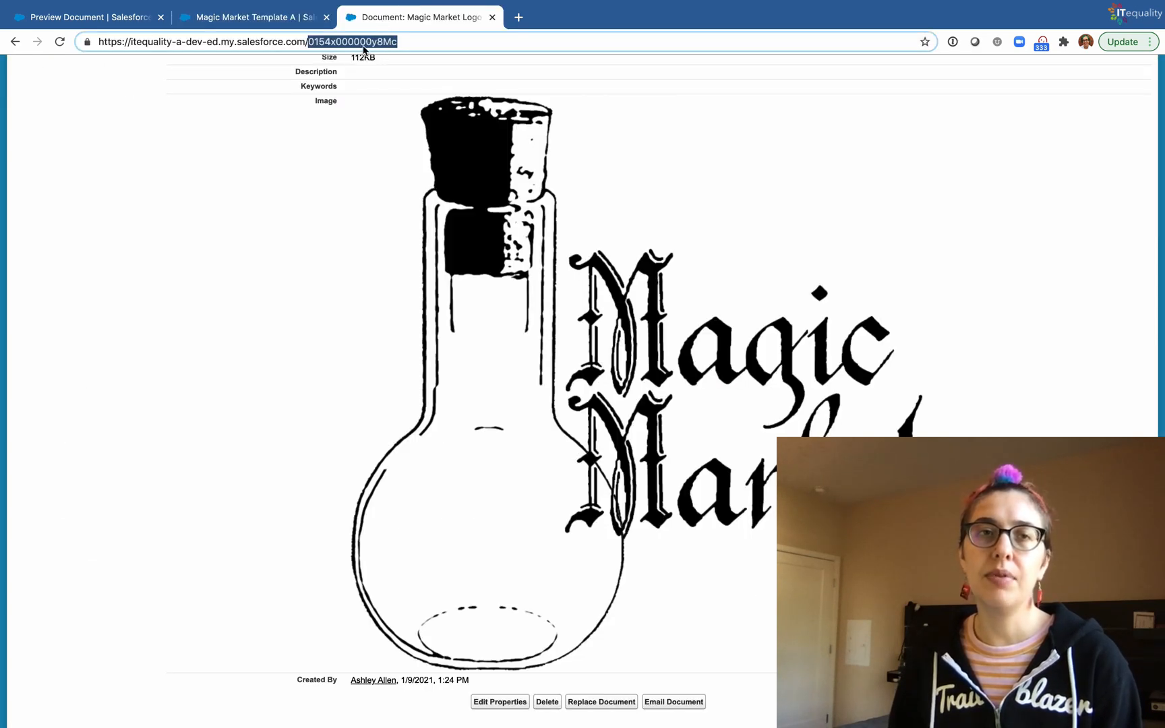
Step: Save Logo Document Id 0154x000000y8Mc on Magic Market Template A and show its related lists
click(253, 18)
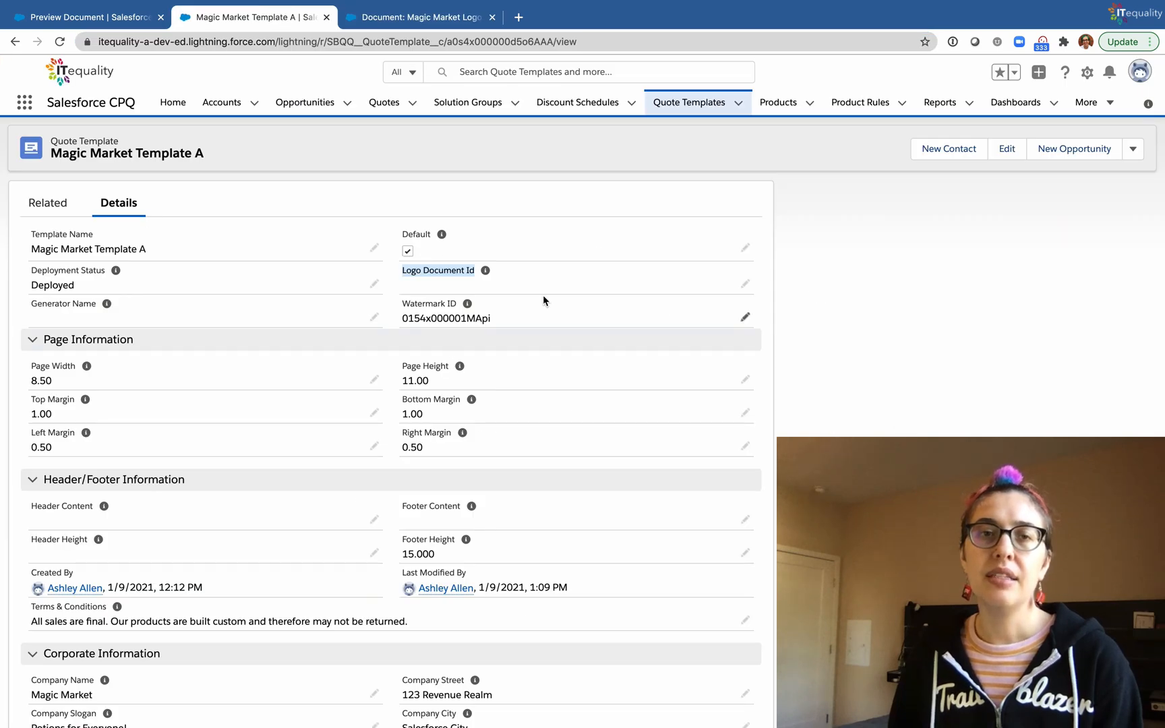
click(1006, 148)
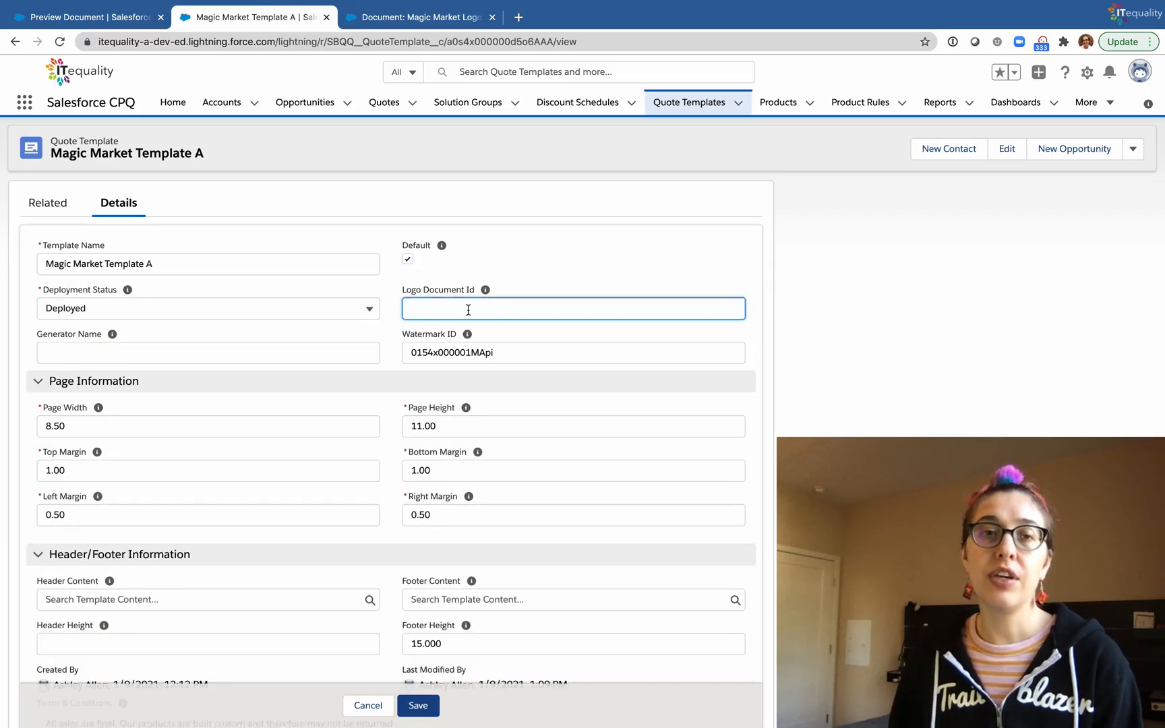
text(0154x0J0000y8Mc)
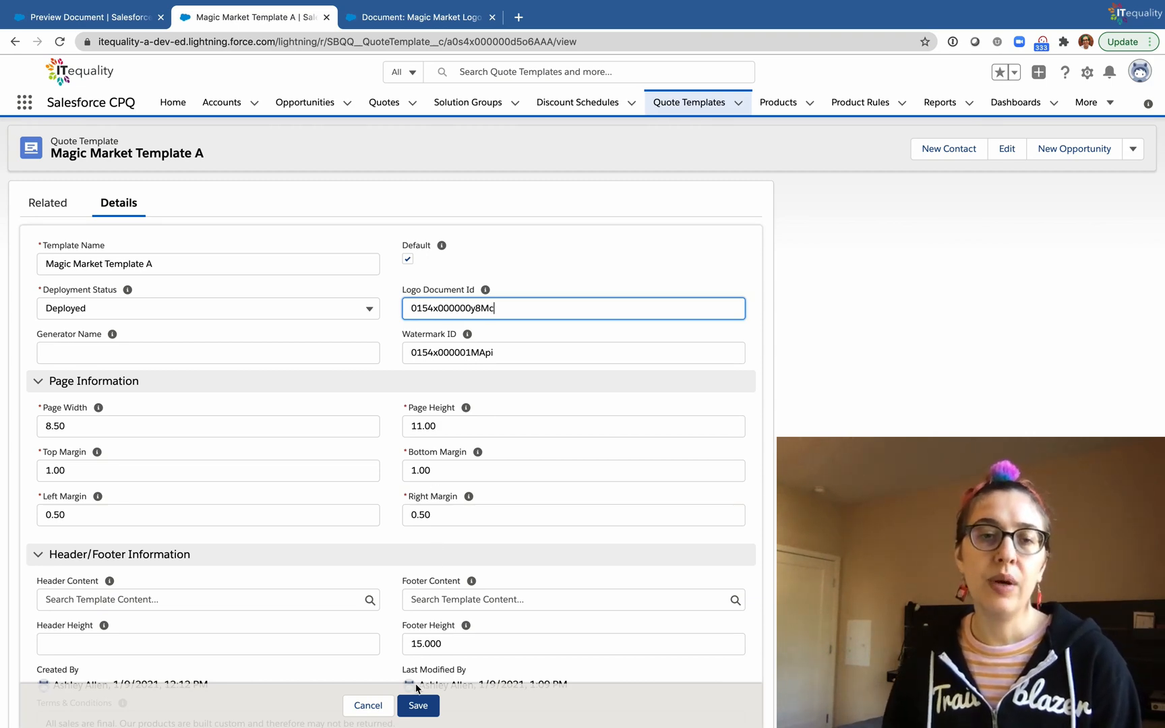
click(418, 707)
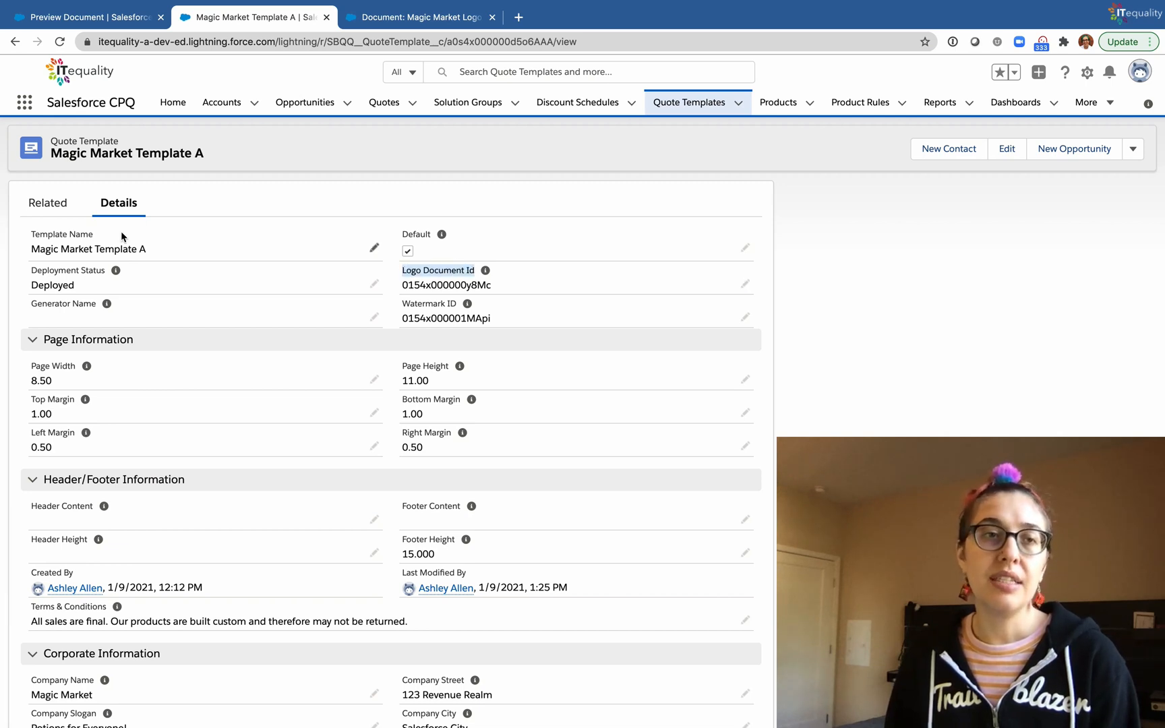
click(48, 202)
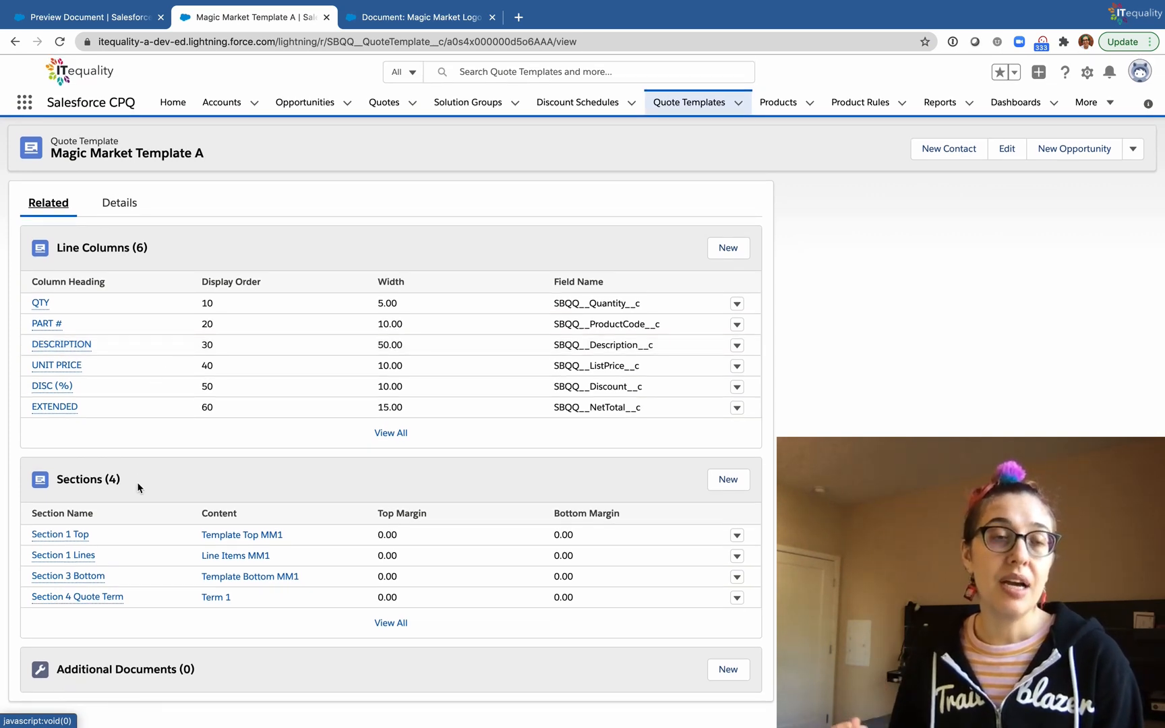
Step: Check the {!companyLogo} merge field in Section 1 Top's Template Top MM1 content, returning to Q-00016
click(59, 535)
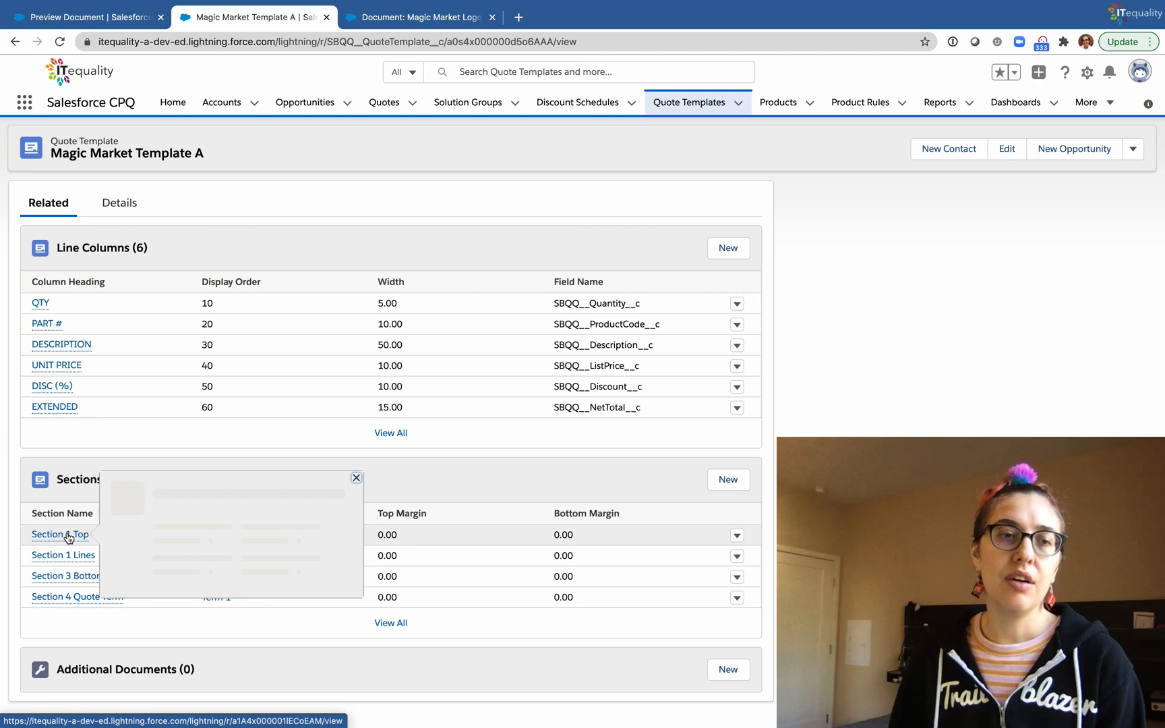
click(54, 534)
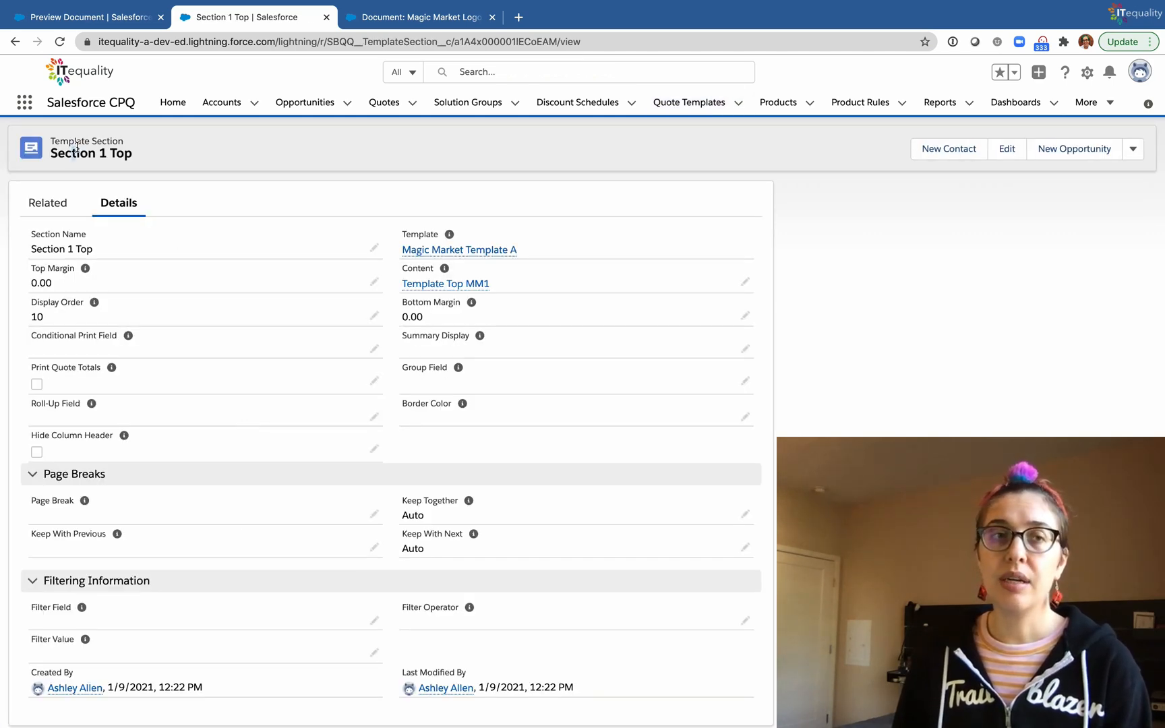
mouse_move(419, 291)
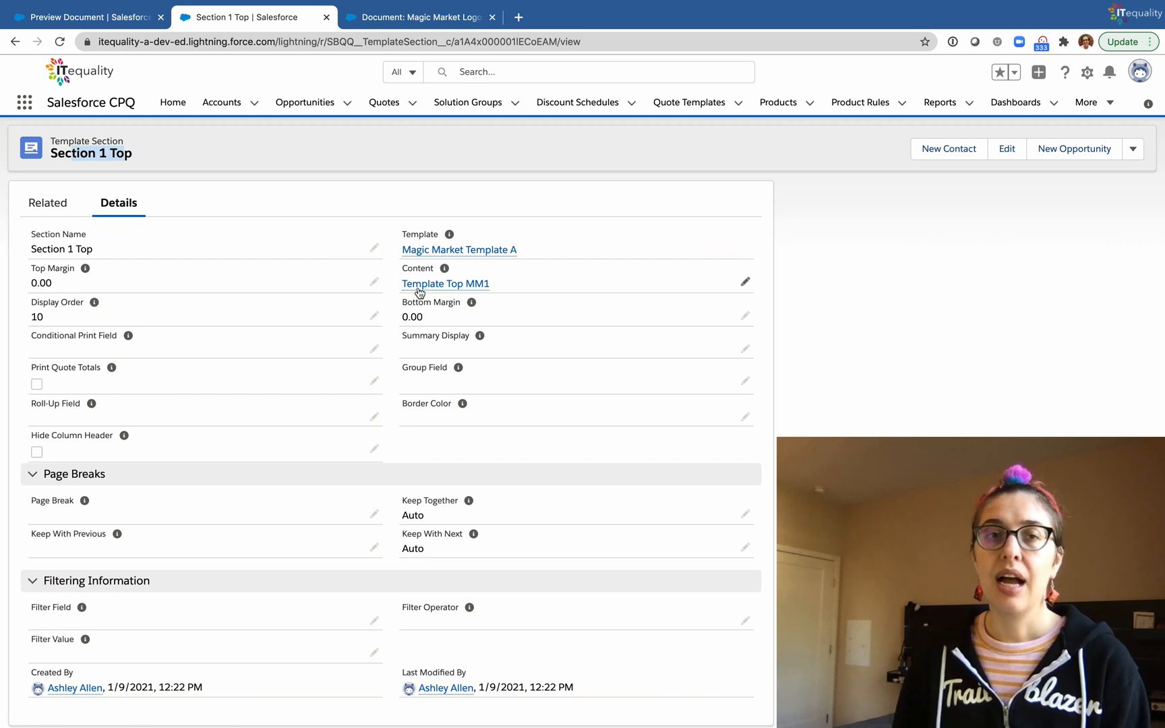
click(445, 283)
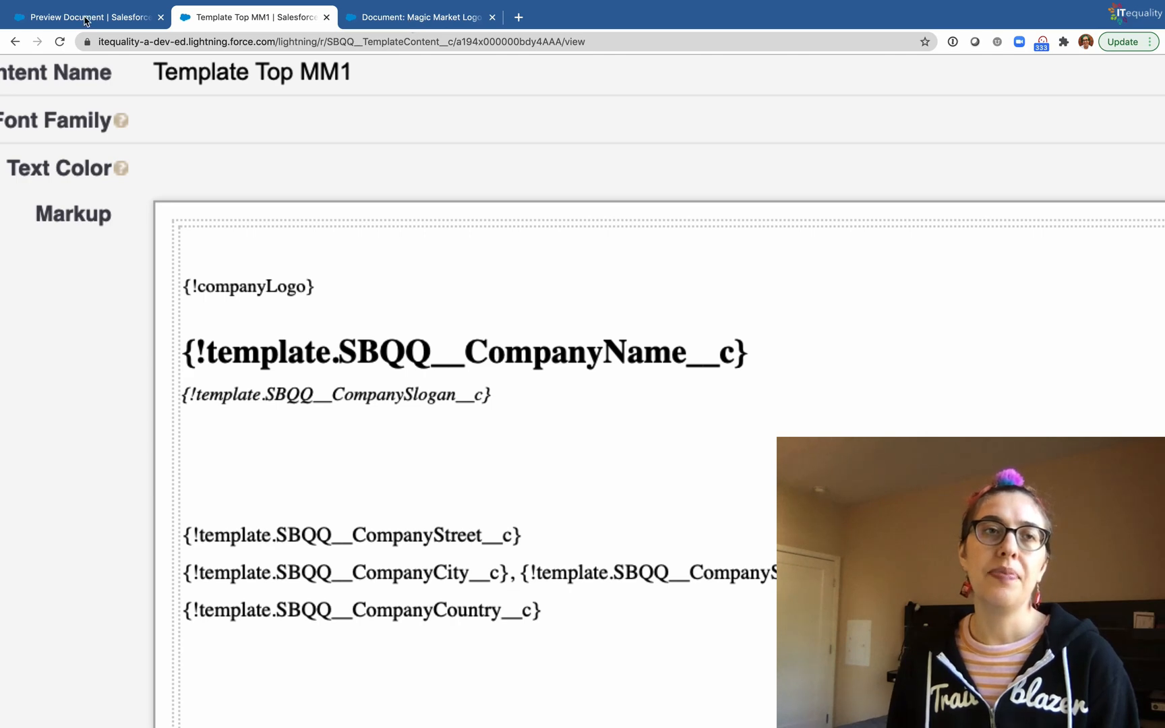
click(81, 17)
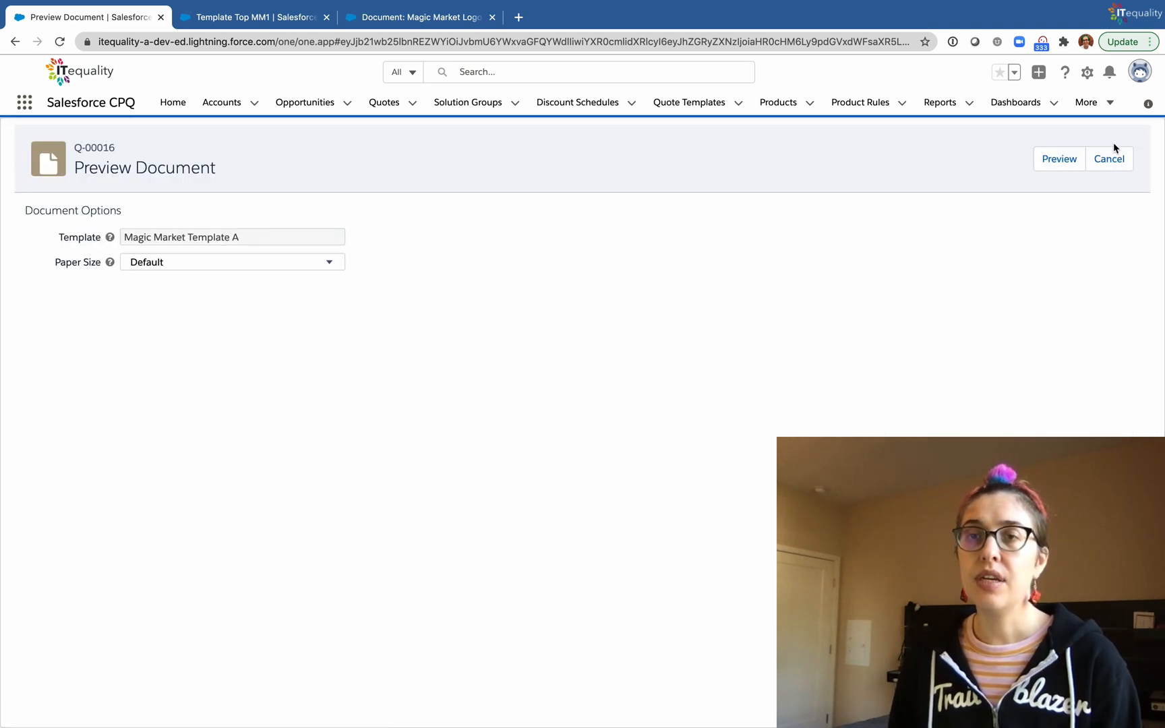
Step: Generate the Q-00016 quote preview, revealing the potion-bottle logo drawn far too large
click(1060, 159)
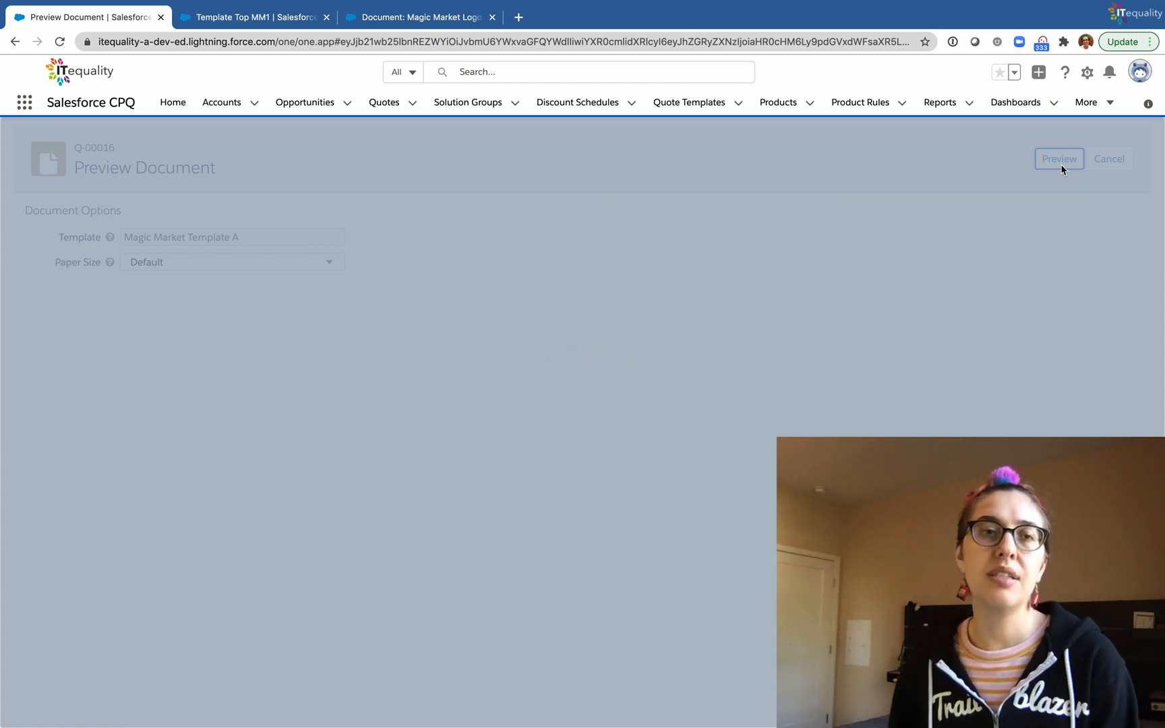
click(1060, 159)
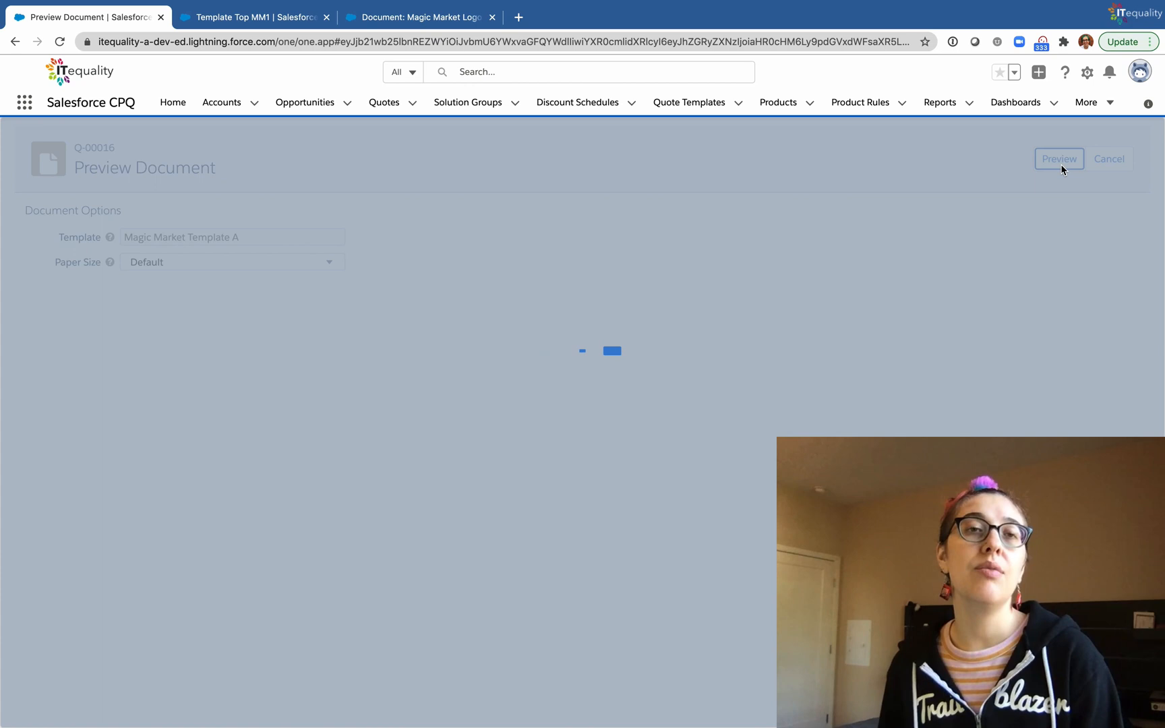
click(1058, 159)
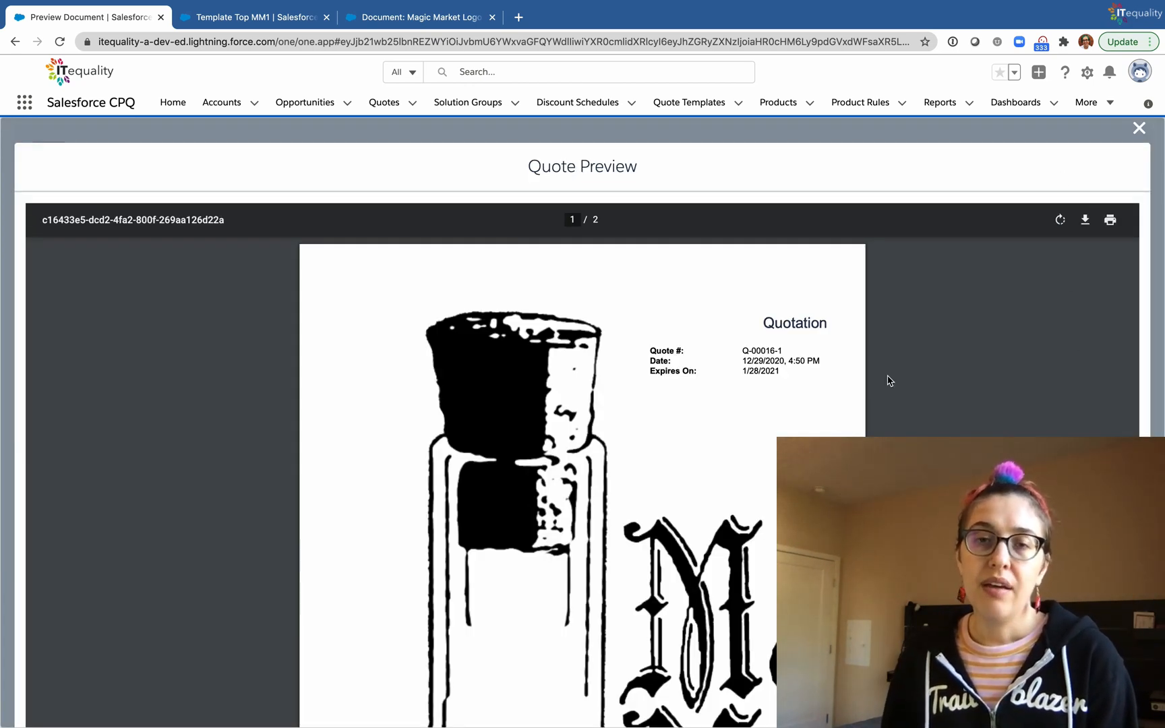
scroll(down, 3)
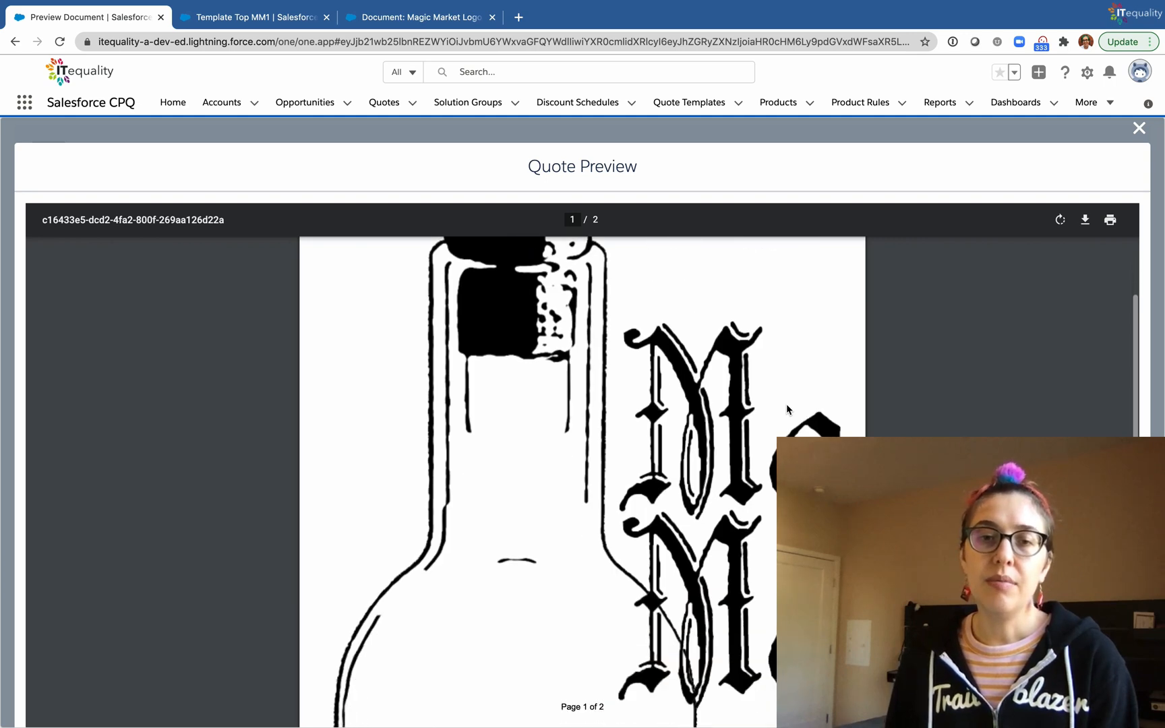
scroll(down, 3)
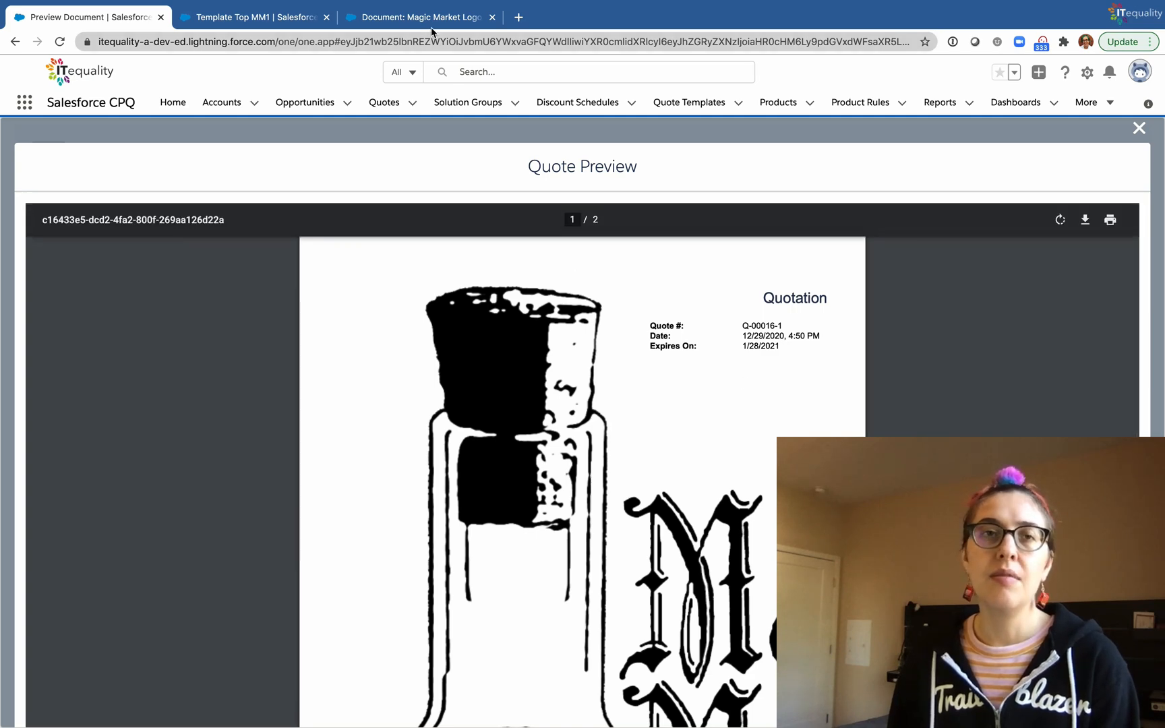
Step: Replace the Magic Market Logo document's image with magicmarketlogoSmall.png
click(419, 18)
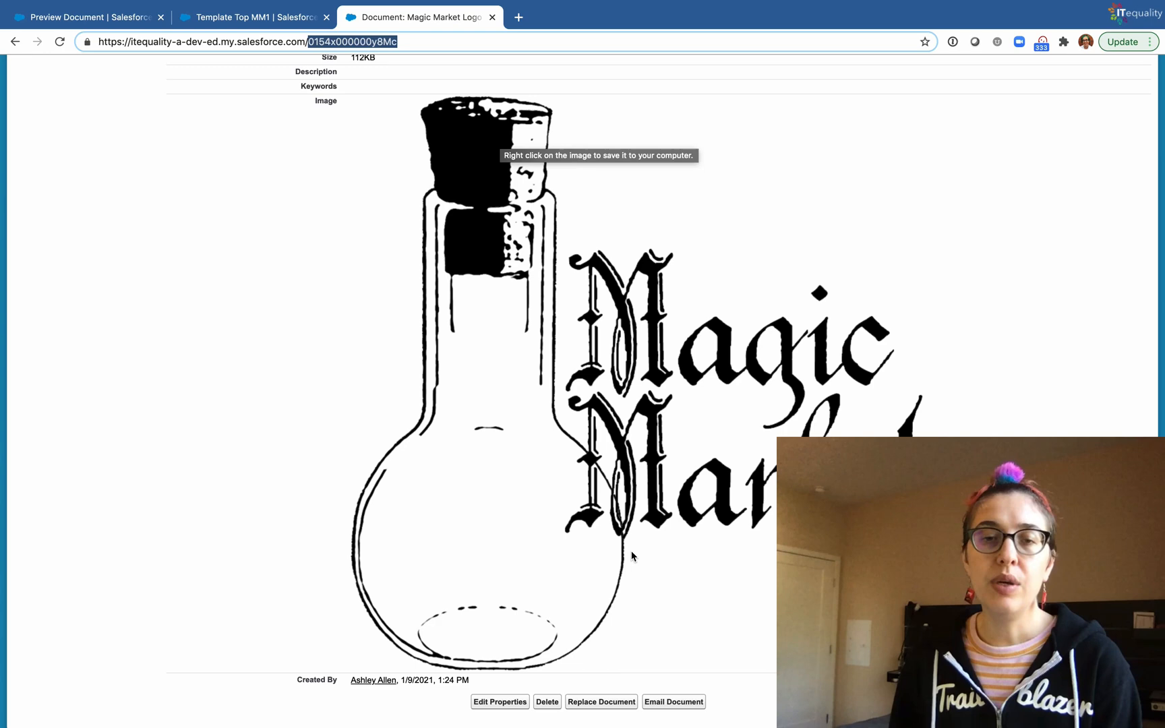
click(602, 702)
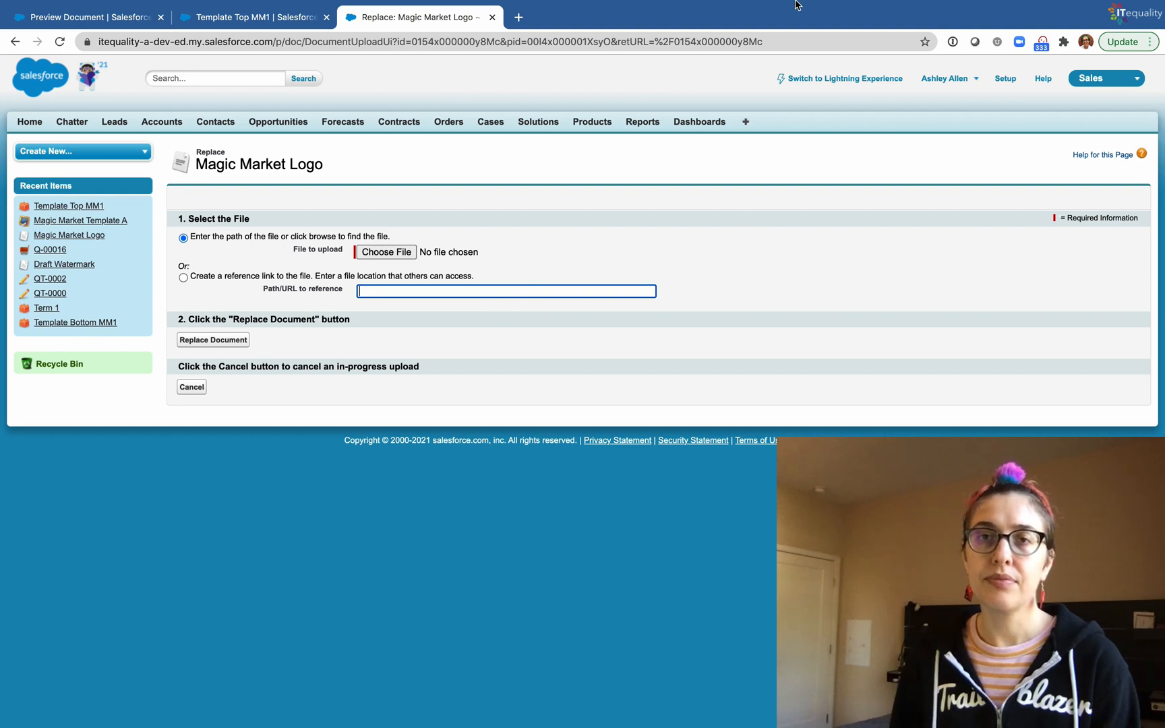
click(730, 8)
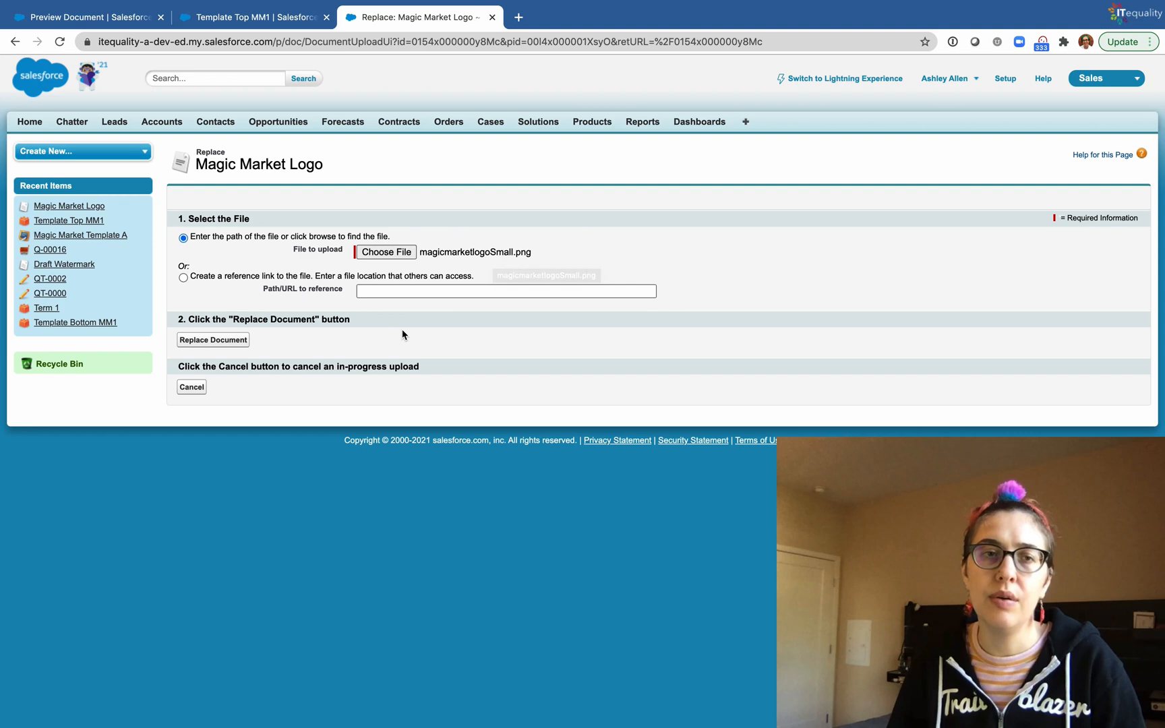
click(213, 340)
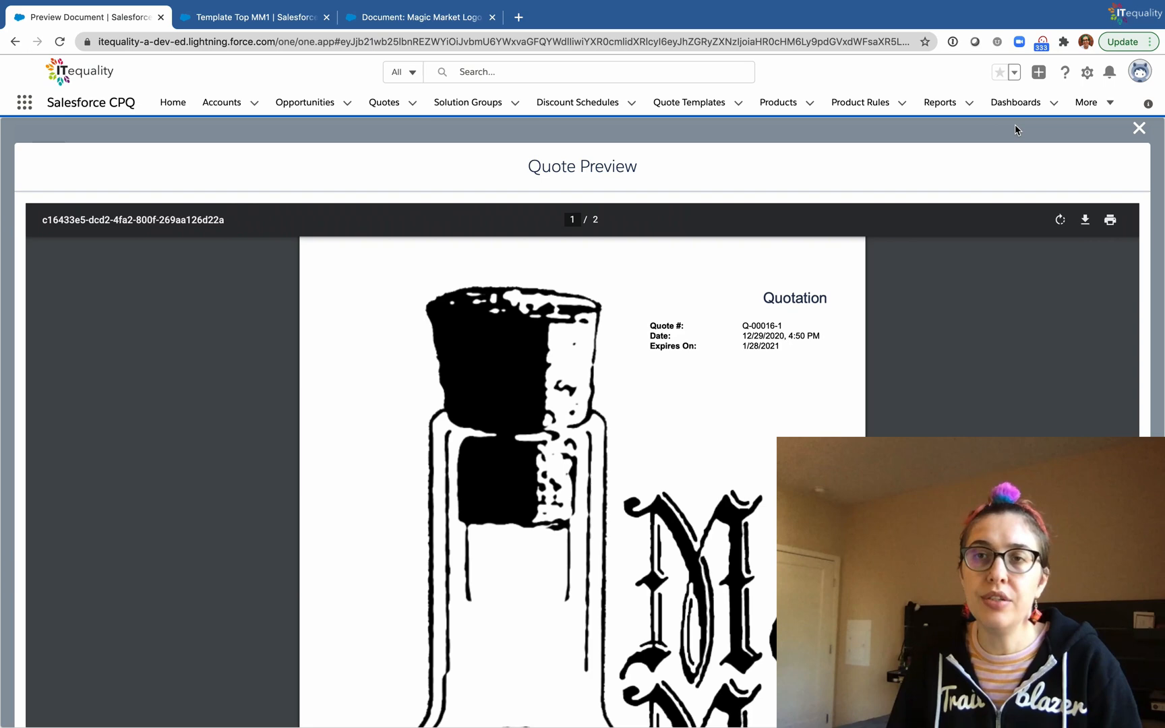
Step: Regenerate the Q-00016 preview showing the small logo above the Magic Market name and address
click(1139, 128)
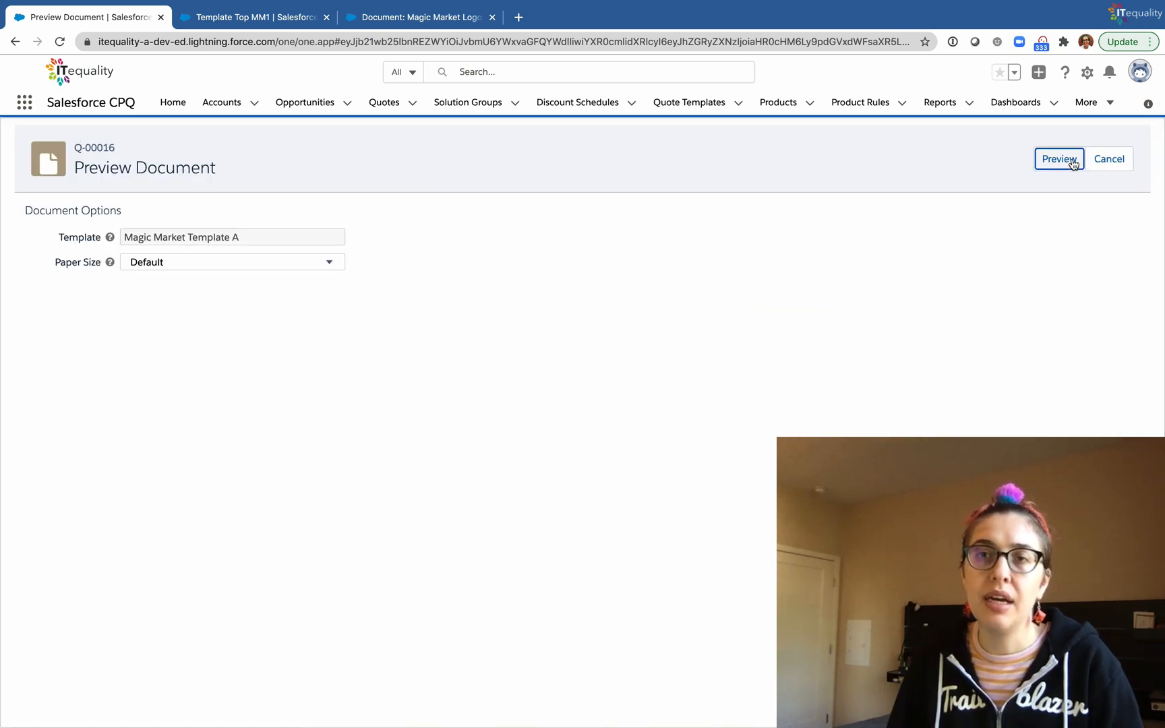
click(1059, 159)
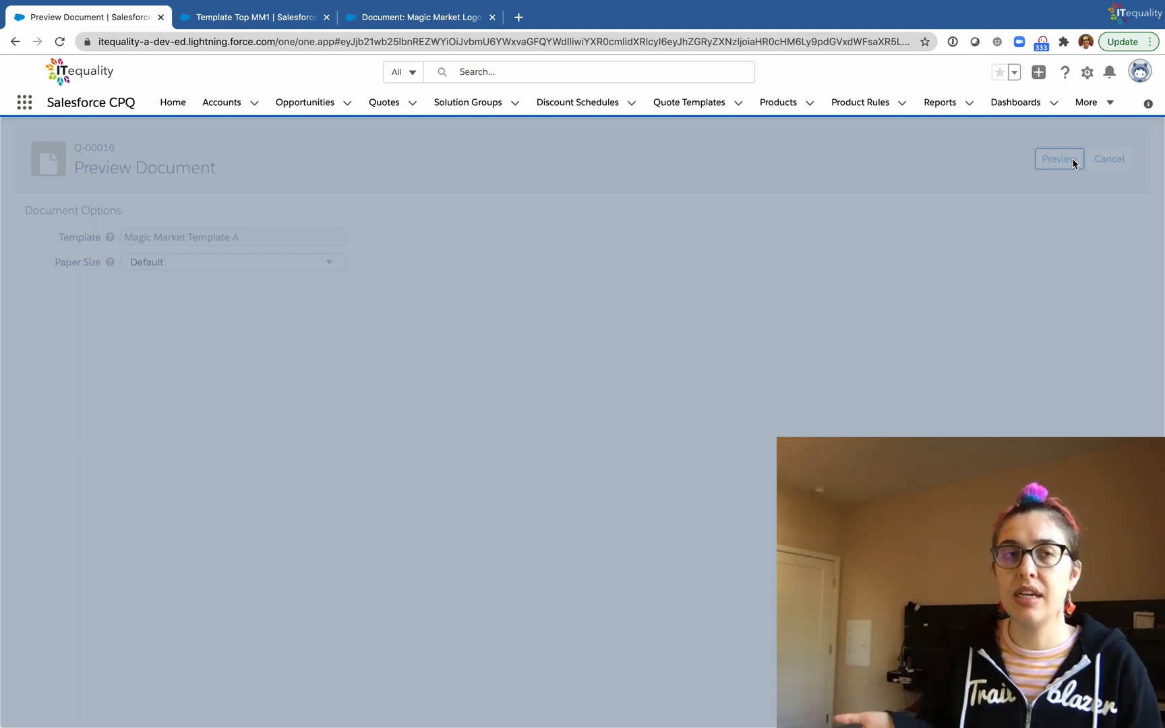
click(1058, 159)
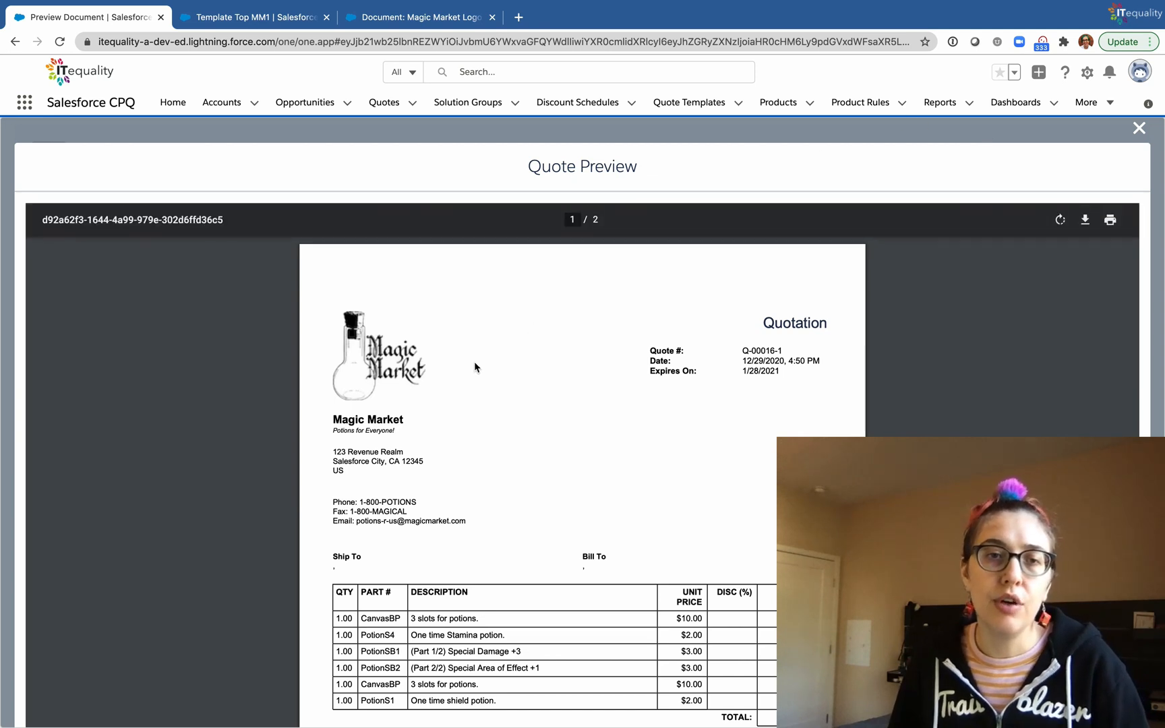
mouse_move(397, 394)
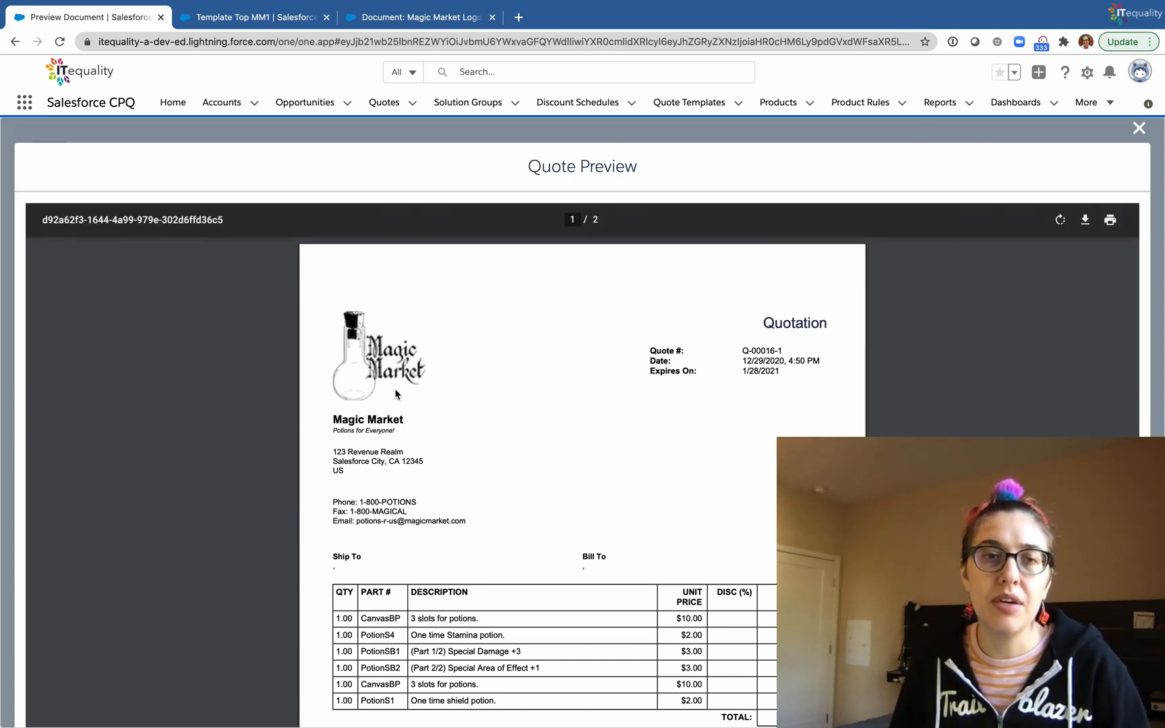
mouse_move(515, 426)
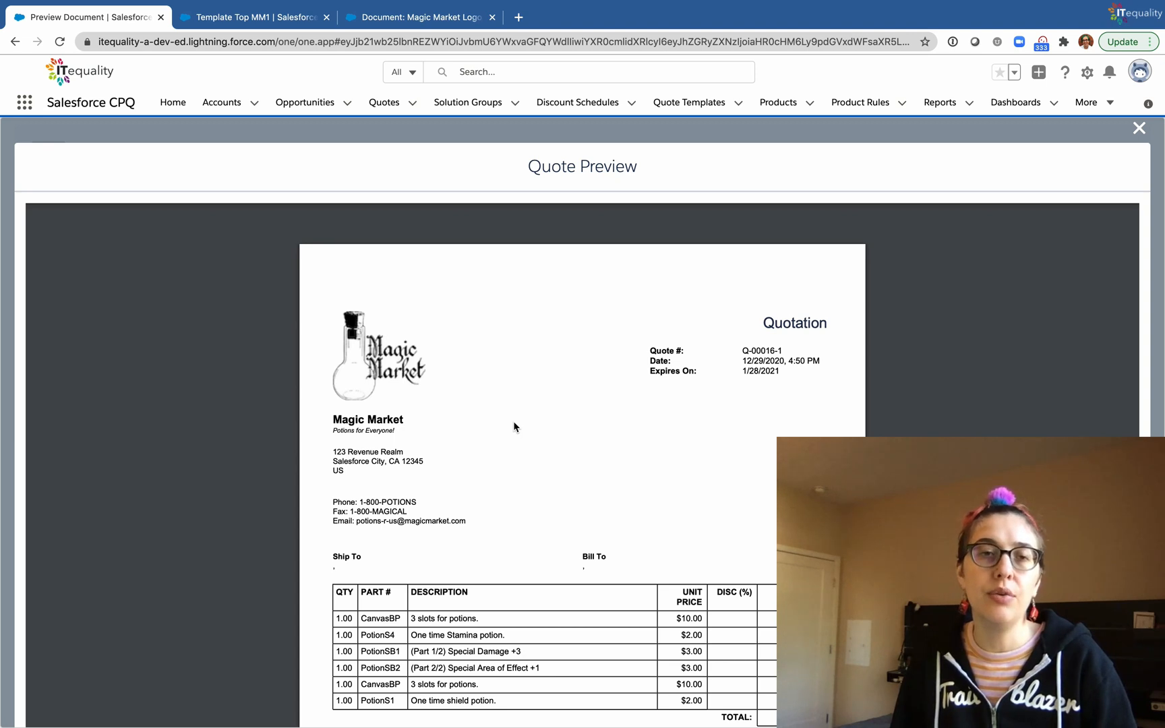
mouse_move(518, 414)
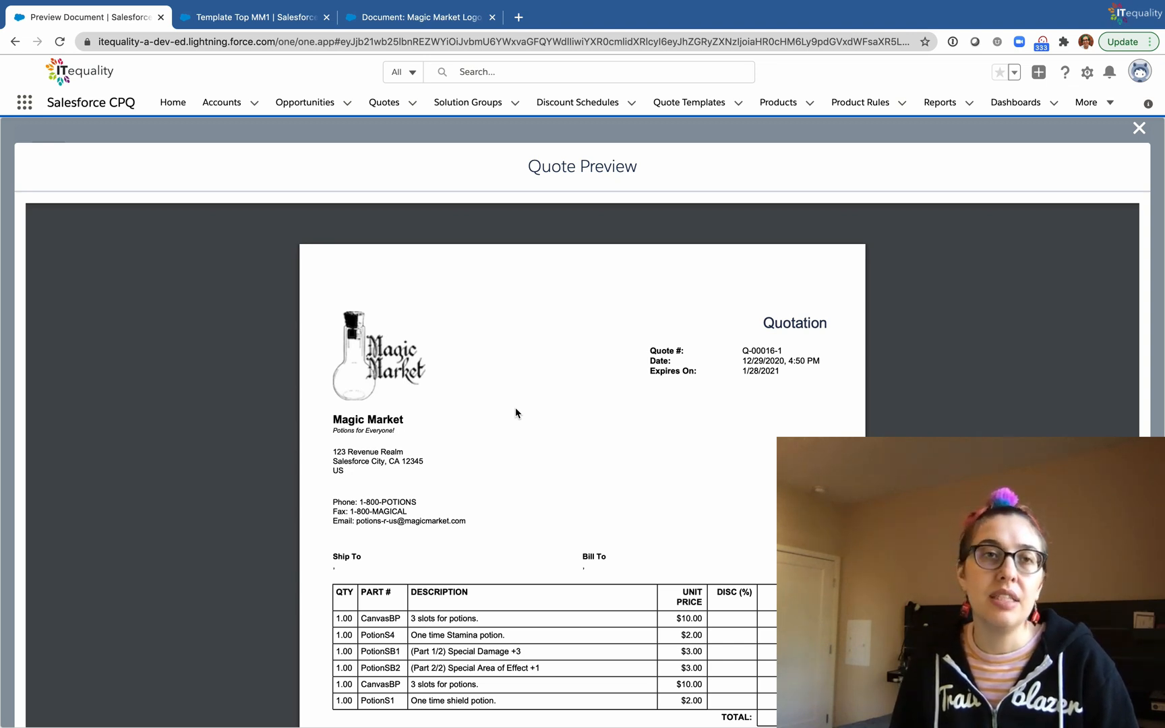
mouse_move(466, 306)
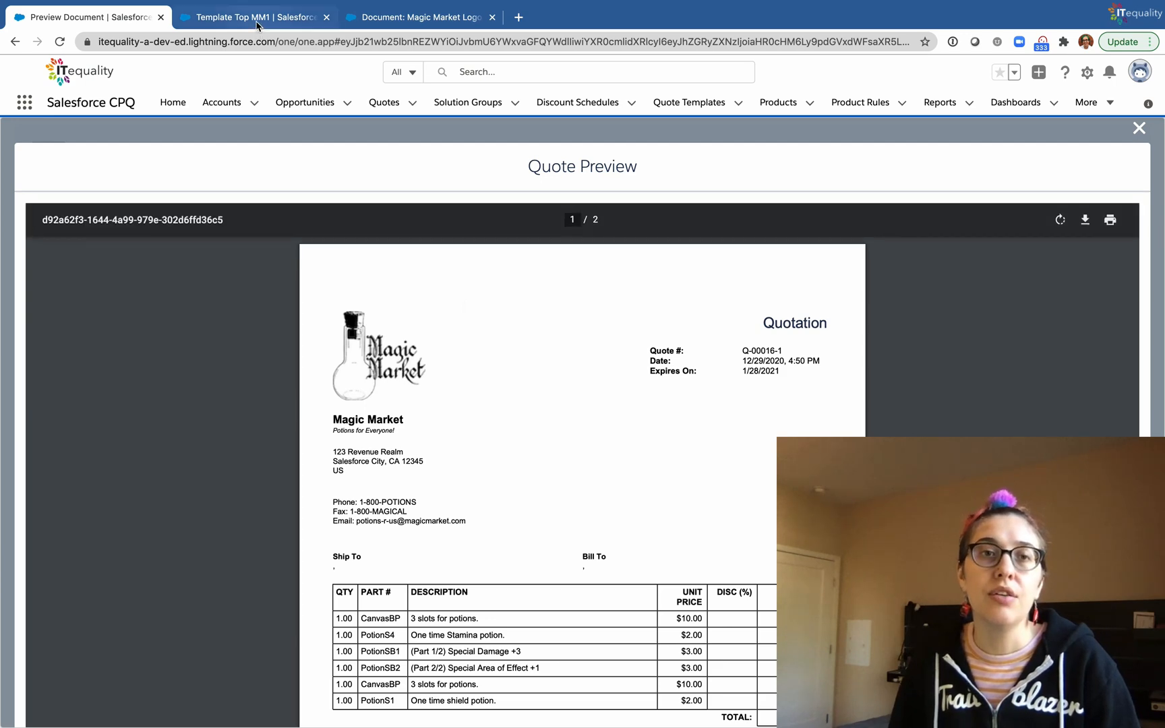
click(257, 16)
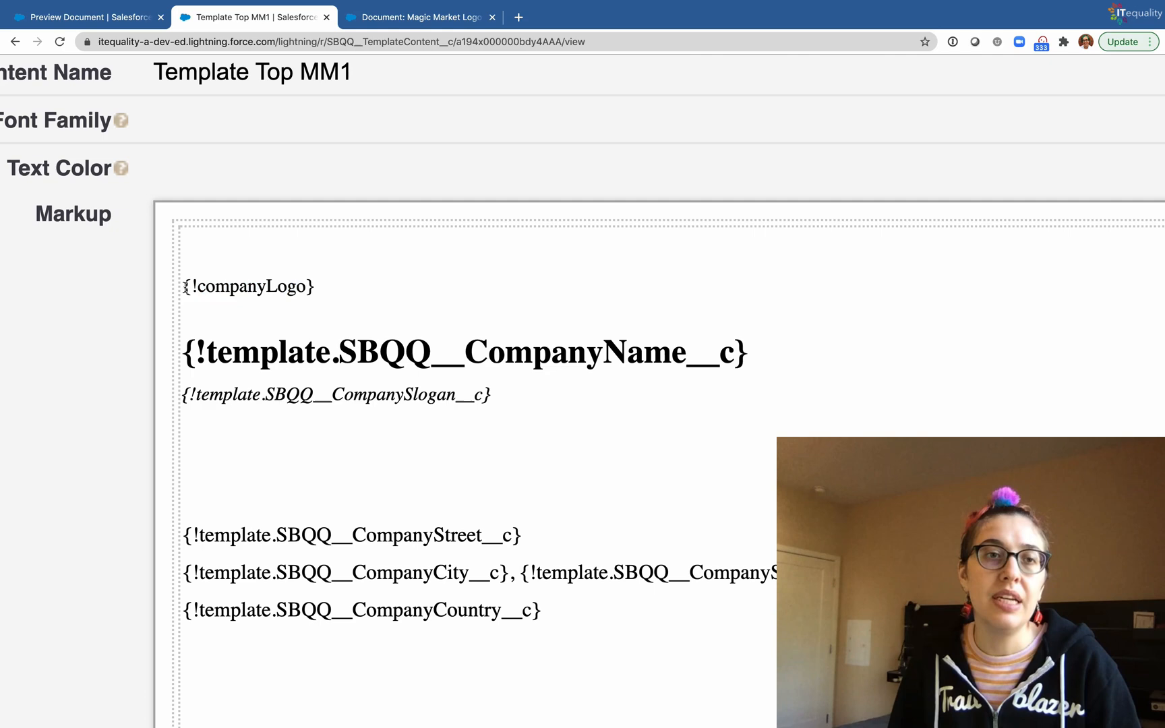
double_click(248, 286)
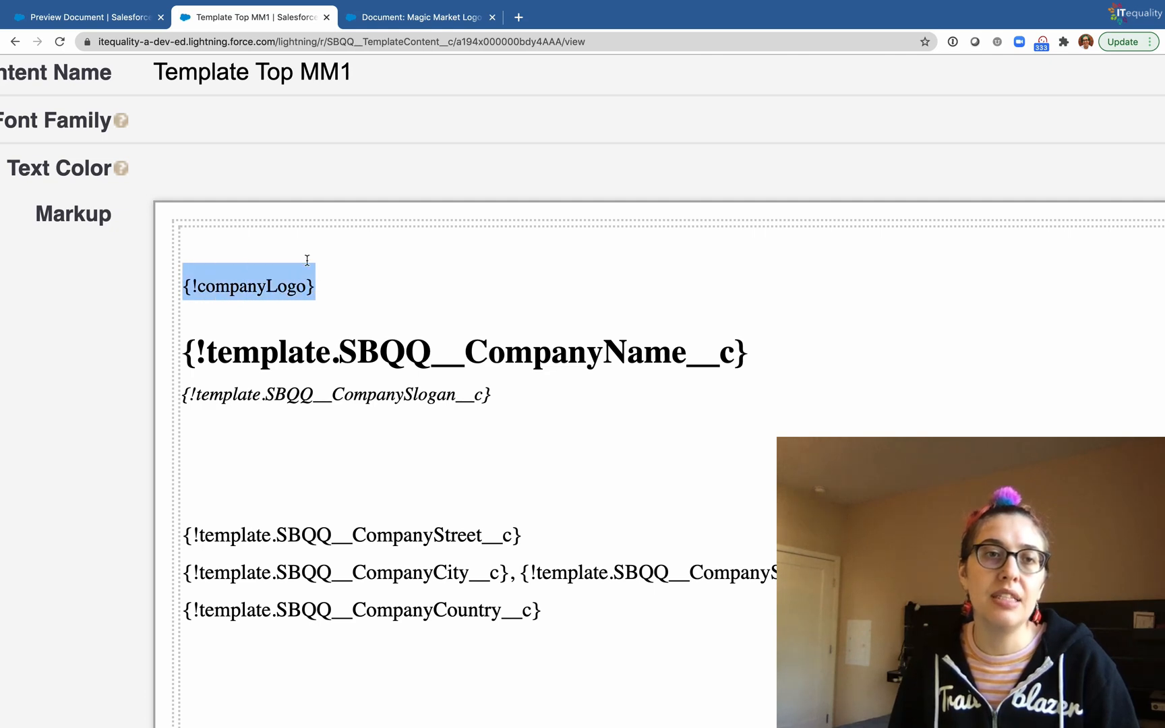
mouse_move(208, 185)
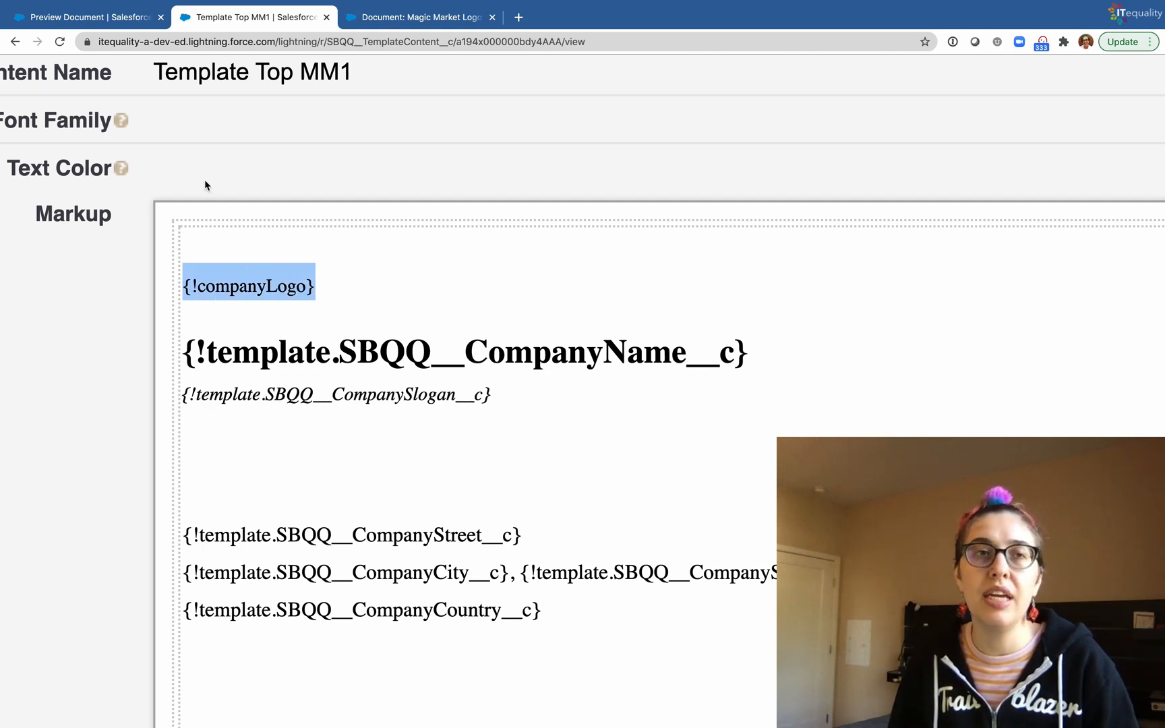
click(81, 17)
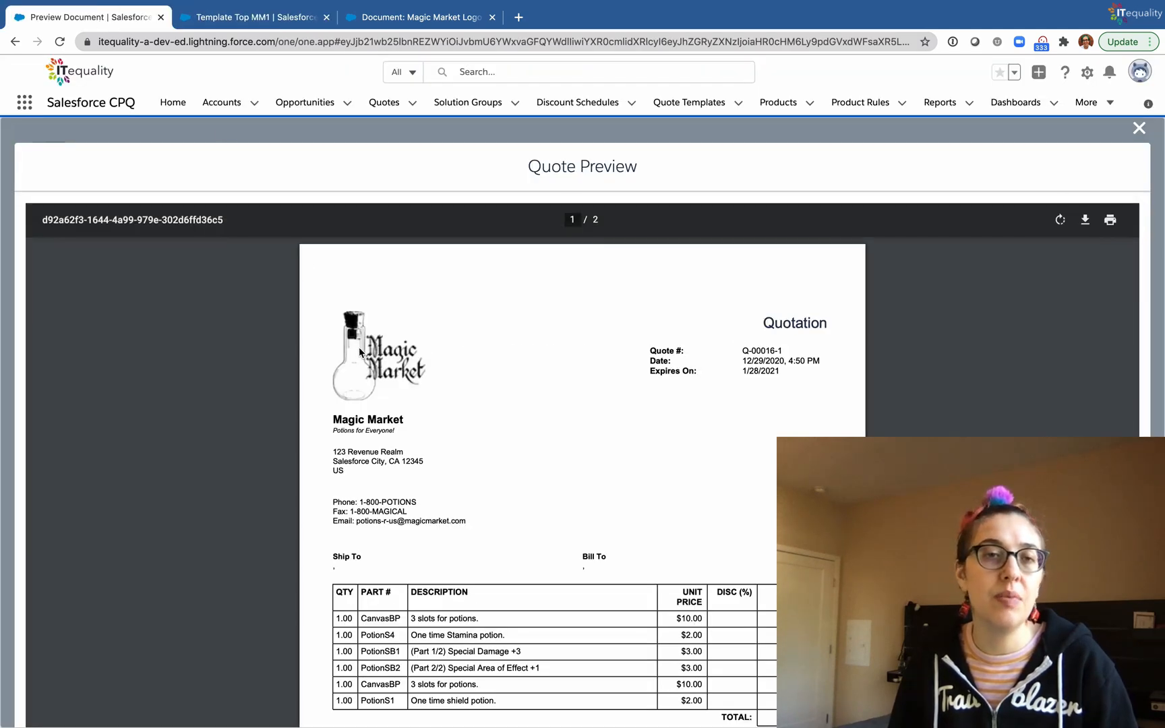
mouse_move(444, 364)
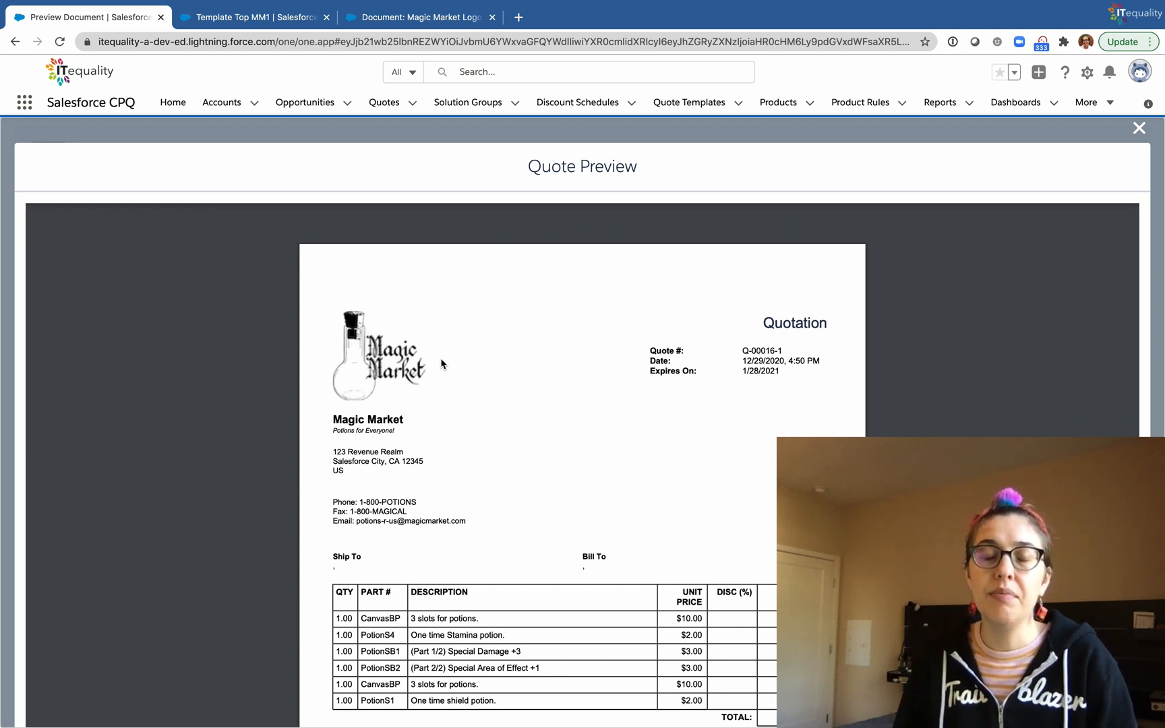
mouse_move(440, 377)
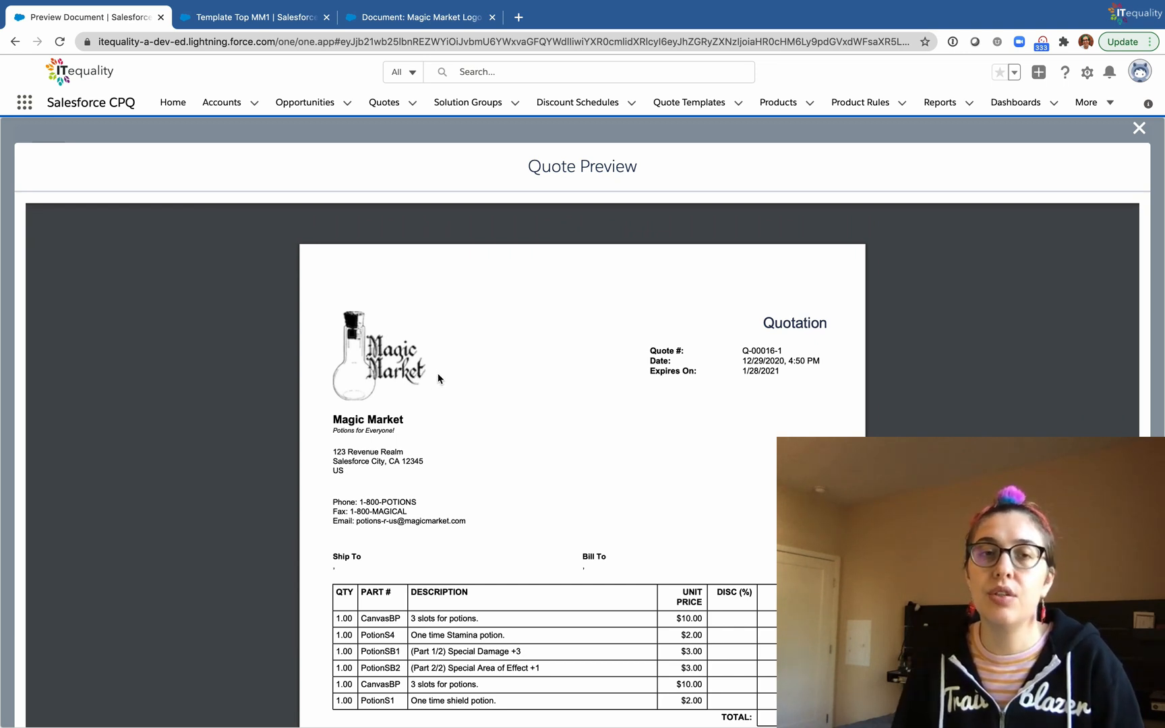